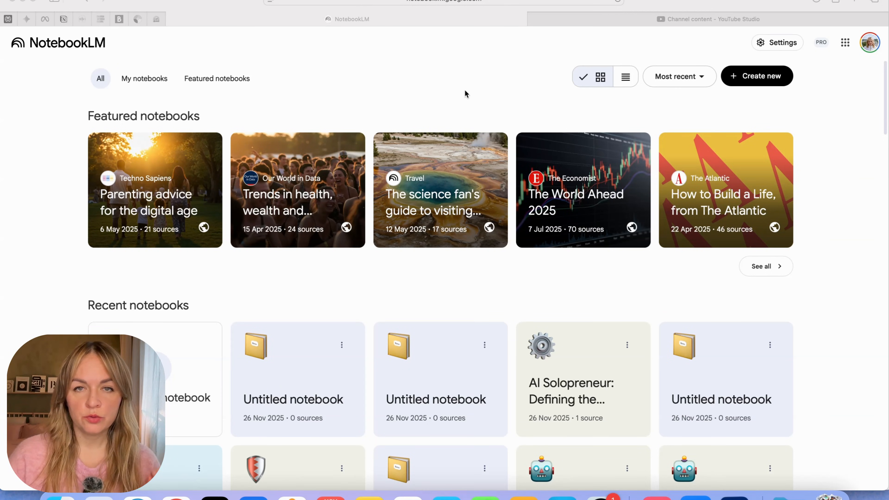
{"action": "mouse_move", "coordinate": [350, 53]}
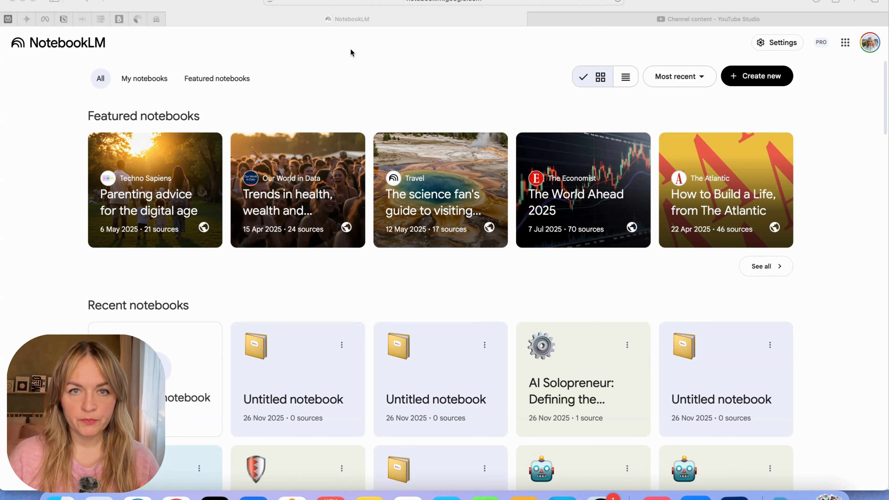
{"action": "mouse_move", "coordinate": [442, 64]}
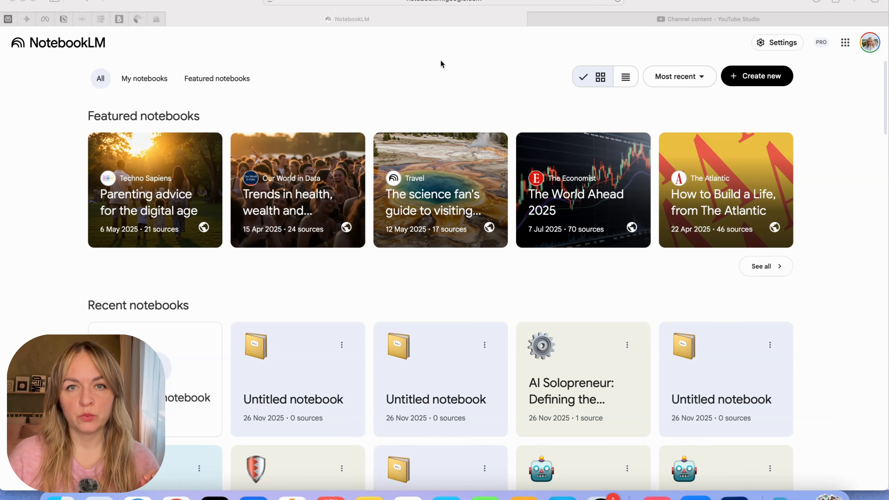
{"action": "mouse_move", "coordinate": [442, 101]}
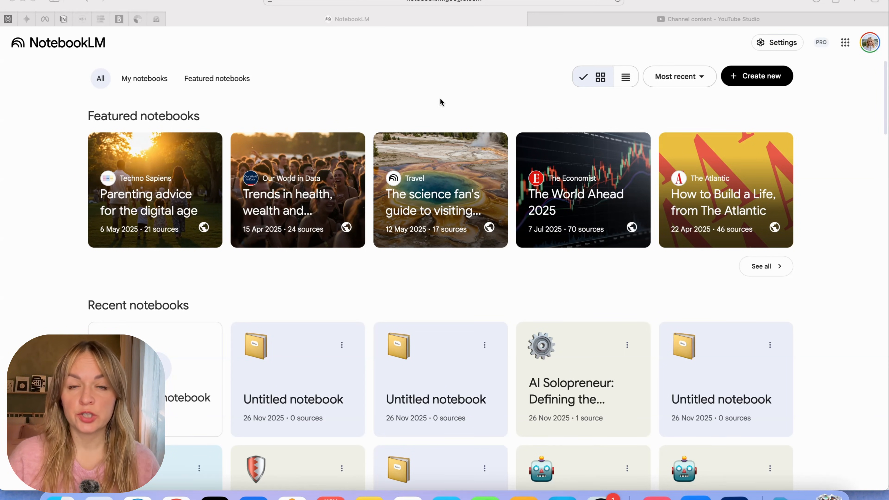
{"action": "mouse_move", "coordinate": [447, 105]}
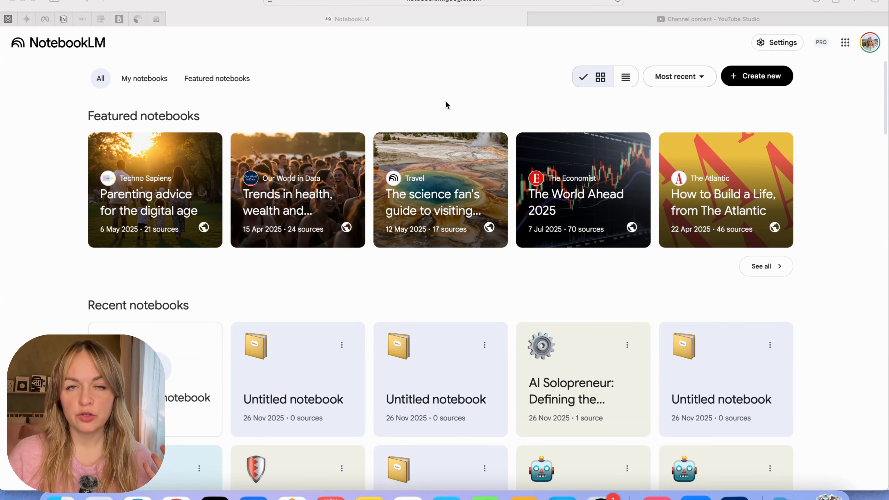
{"action": "mouse_move", "coordinate": [451, 94]}
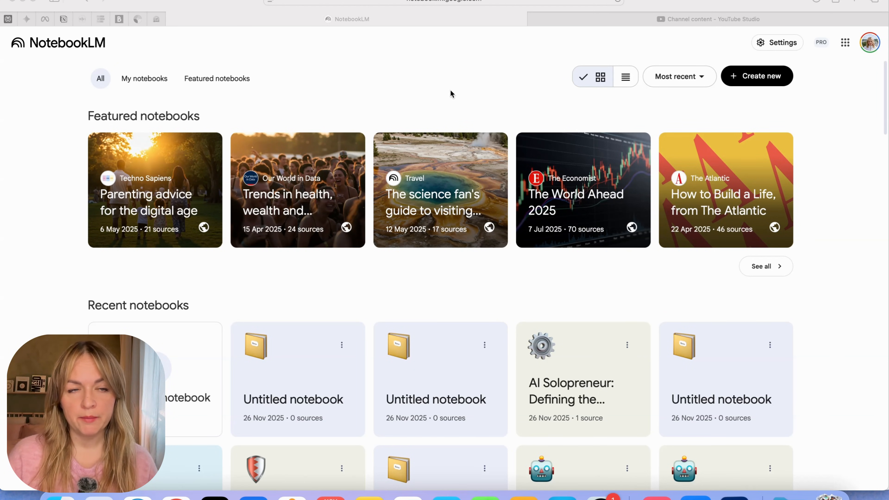
{"action": "mouse_move", "coordinate": [540, 80]}
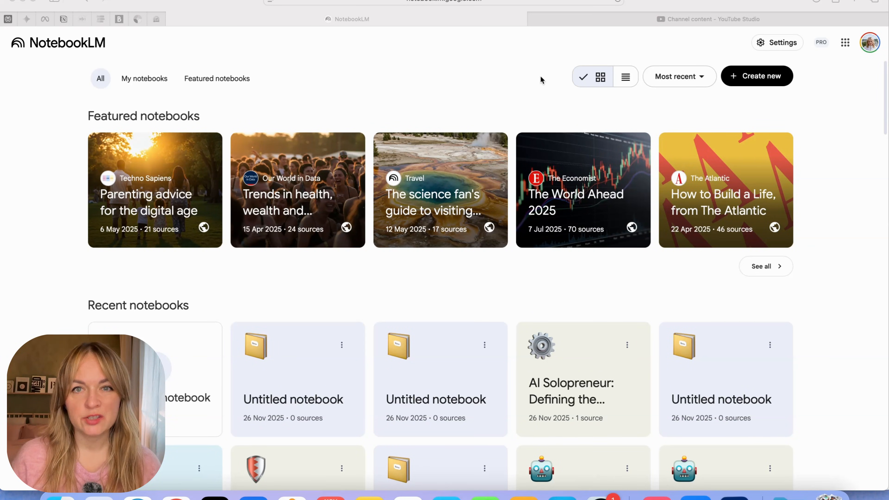
{"action": "mouse_move", "coordinate": [850, 119]}
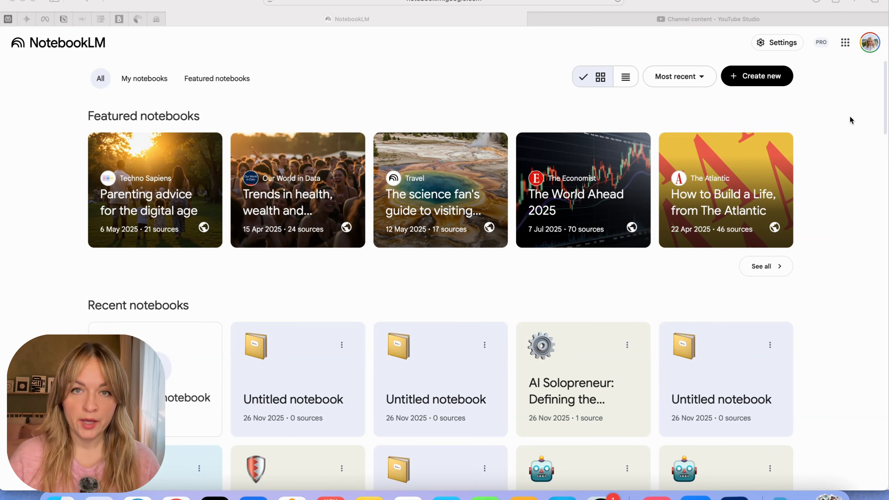
{"action": "mouse_move", "coordinate": [833, 128]}
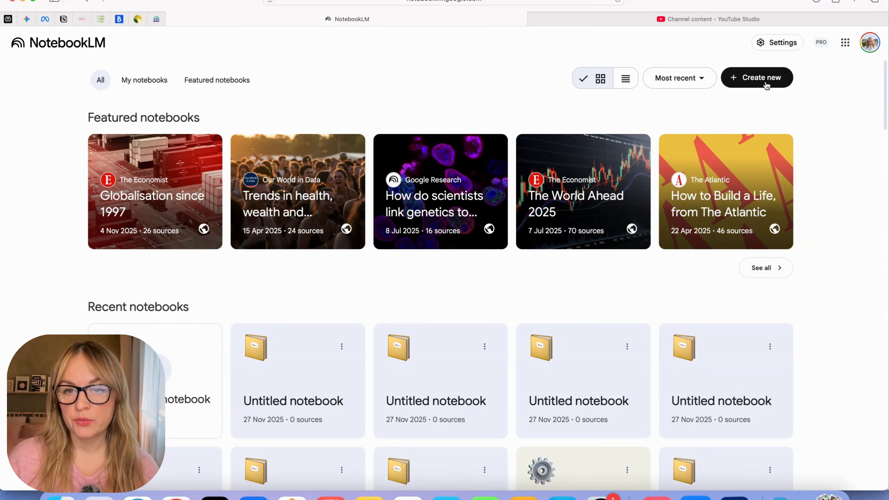
Create a new empty notebook that opens its Add sources dialog.
{"action": "left_click", "coordinate": [756, 77]}
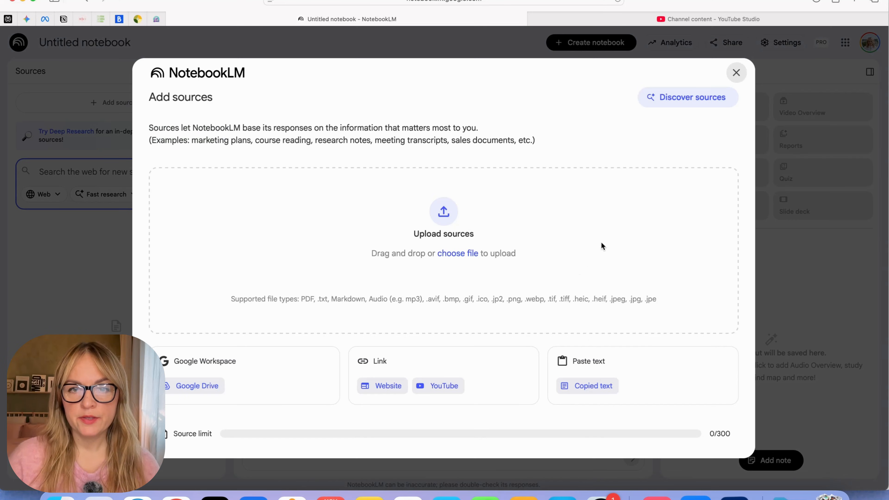
{"action": "mouse_move", "coordinate": [367, 252]}
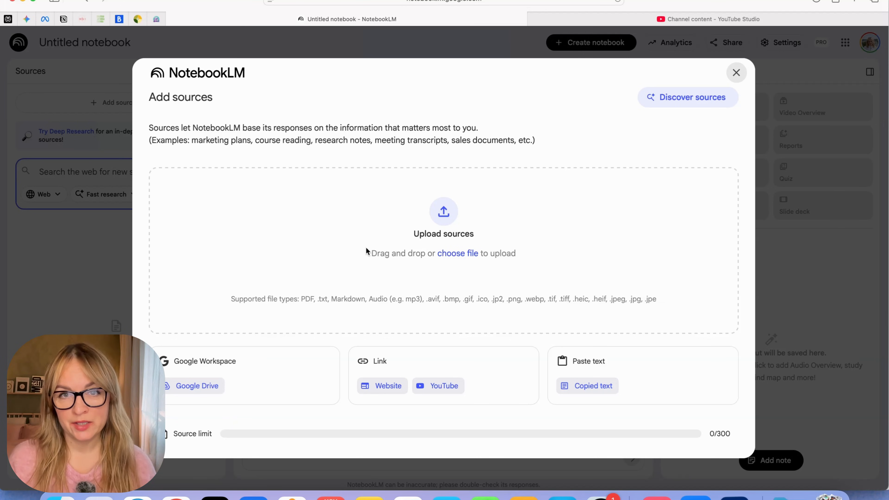
{"action": "mouse_move", "coordinate": [487, 315]}
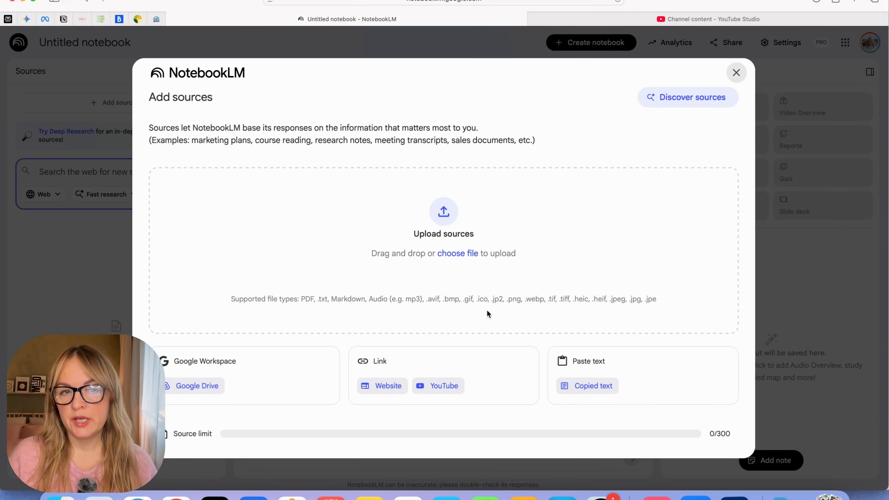
{"action": "mouse_move", "coordinate": [586, 310]}
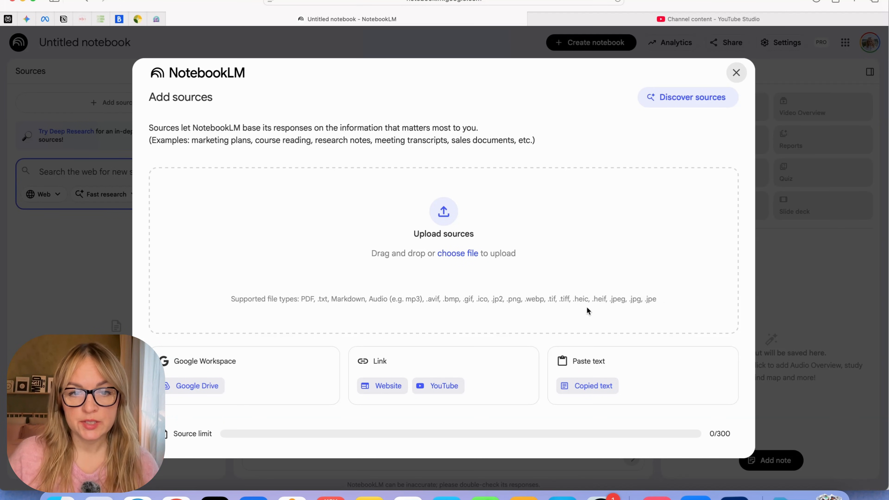
{"action": "mouse_move", "coordinate": [536, 296]}
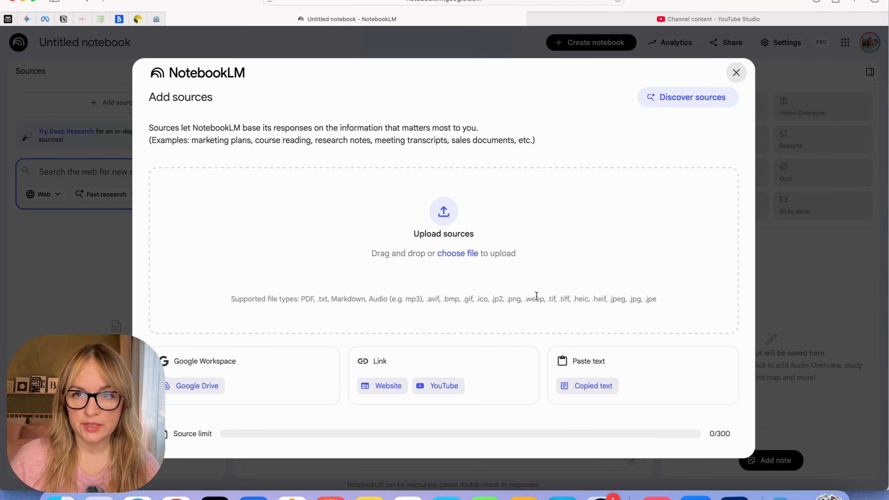
{"action": "mouse_move", "coordinate": [422, 263]}
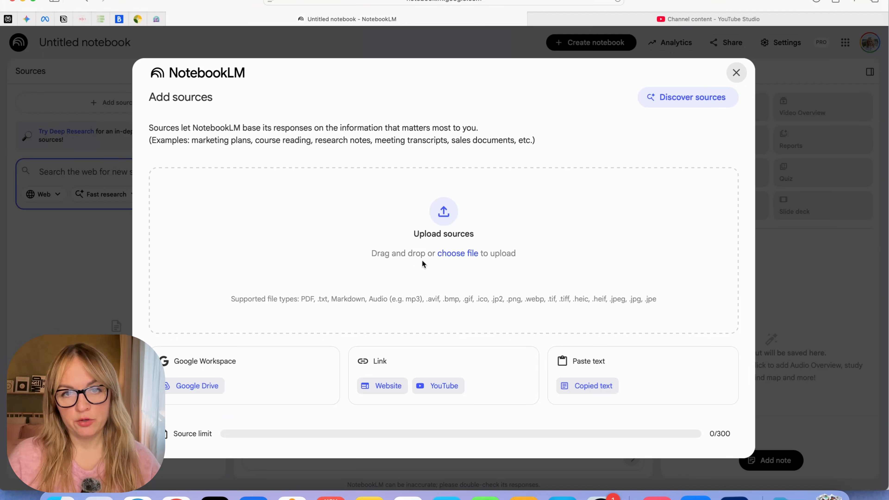
{"action": "mouse_move", "coordinate": [437, 321]}
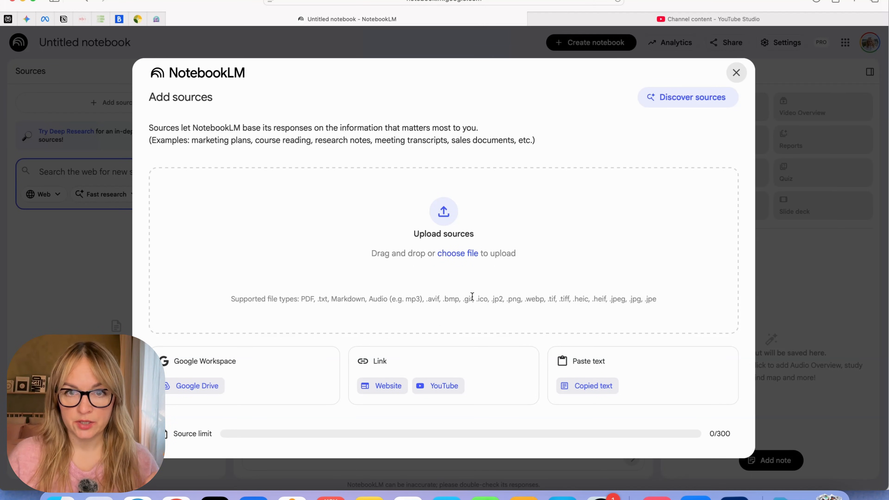
{"action": "mouse_move", "coordinate": [595, 293]}
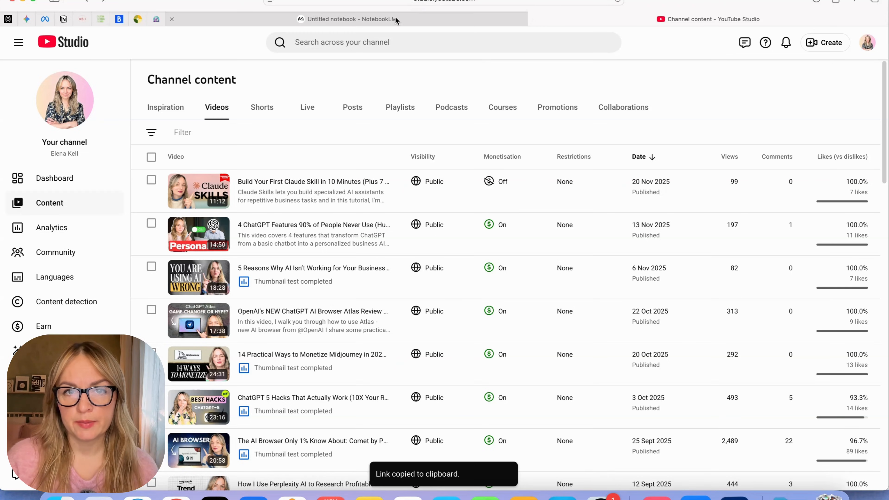
Add the copied YouTube video link as the new notebook's first source.
{"action": "left_click", "coordinate": [348, 19]}
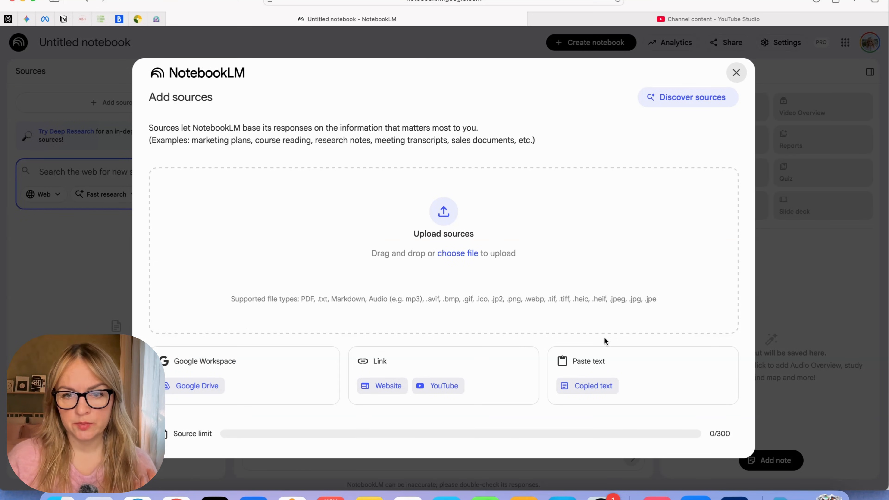
{"action": "left_click", "coordinate": [444, 386]}
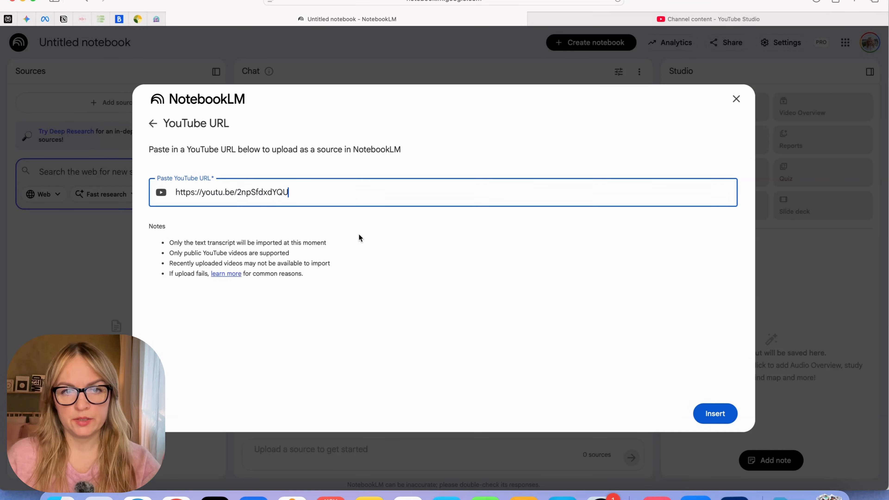
{"action": "left_click", "coordinate": [714, 413]}
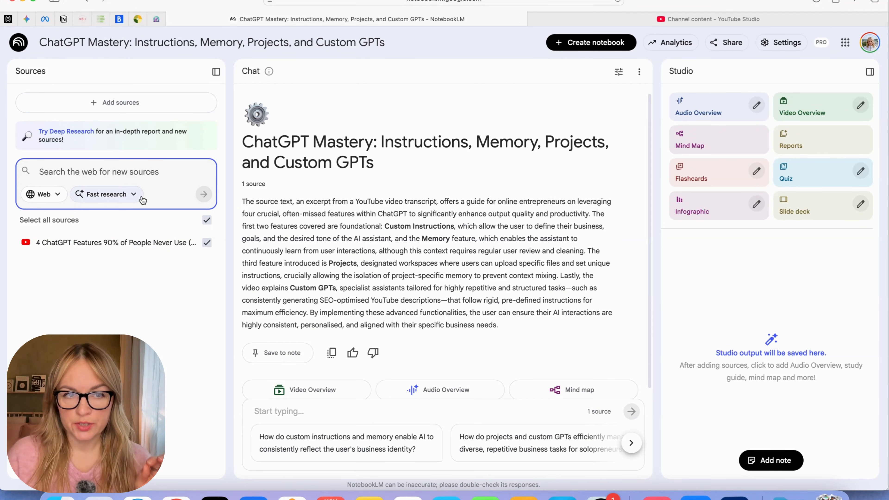
{"action": "mouse_move", "coordinate": [692, 211]}
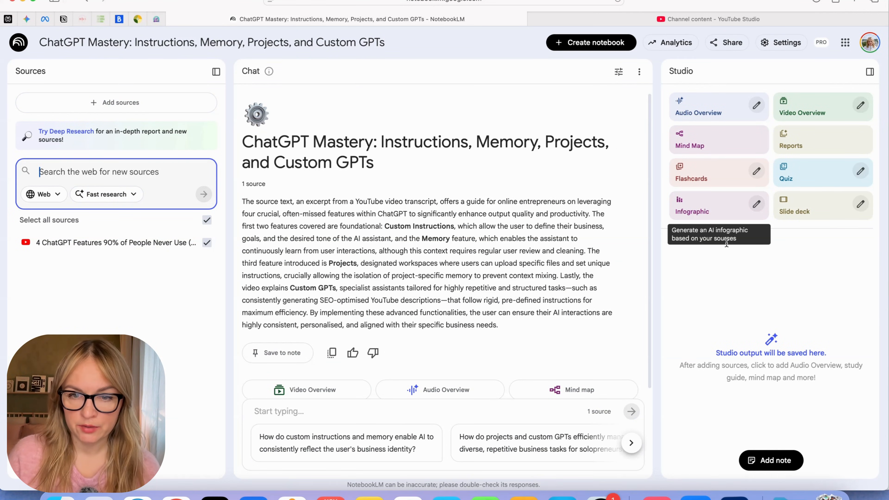
{"action": "mouse_move", "coordinate": [718, 172]}
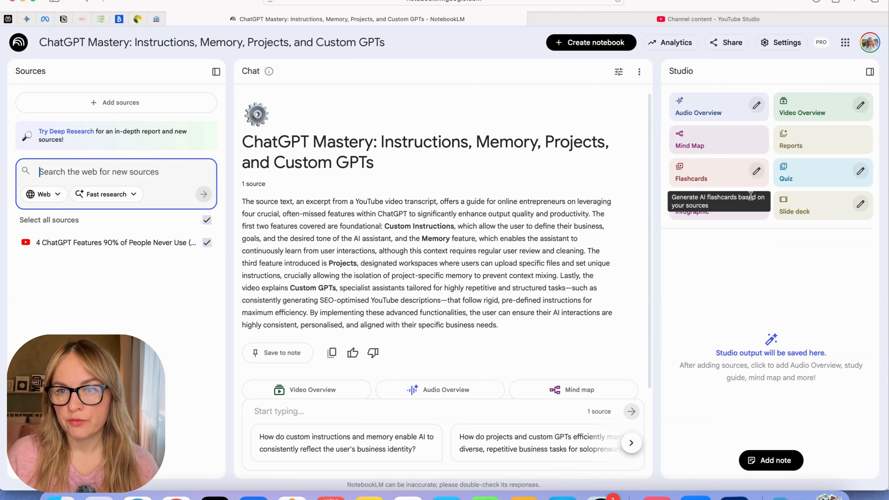
Bring up the Customise infographic dialog from the Studio panel's Infographic tile.
{"action": "left_click", "coordinate": [692, 205]}
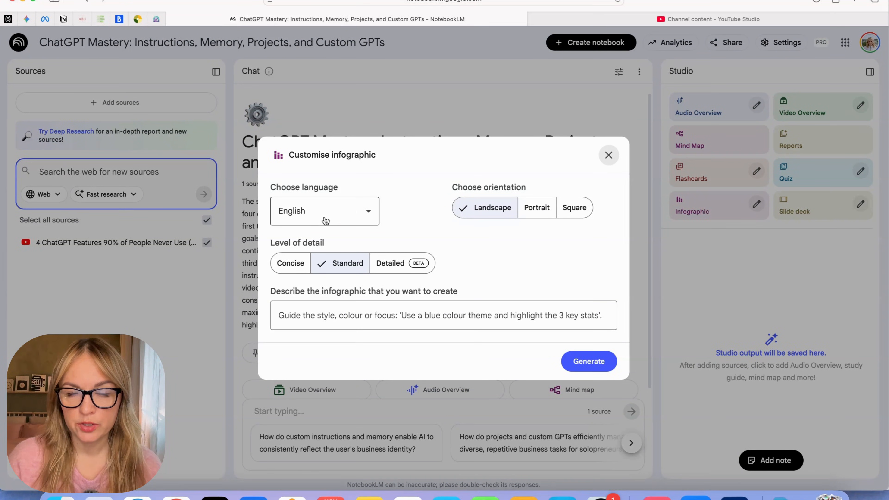
Keep English as language, start a description and choose portrait orientation for the infographic.
{"action": "left_click", "coordinate": [324, 211]}
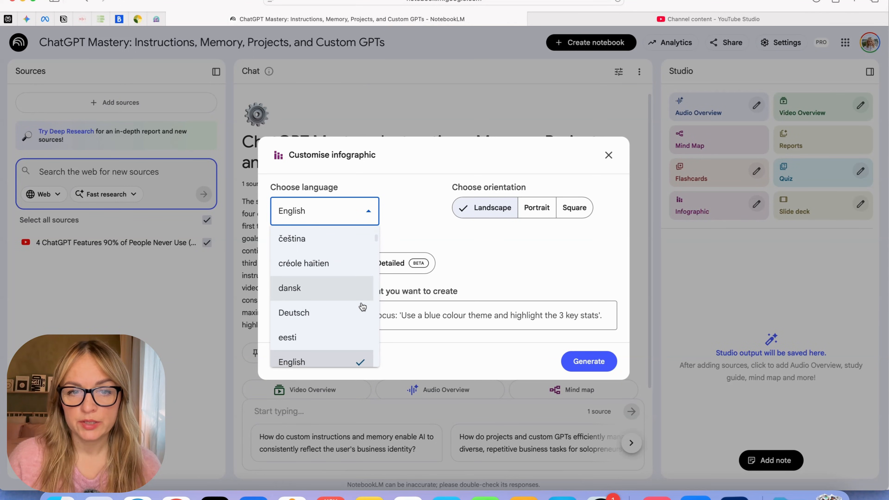
{"action": "left_click", "coordinate": [291, 362]}
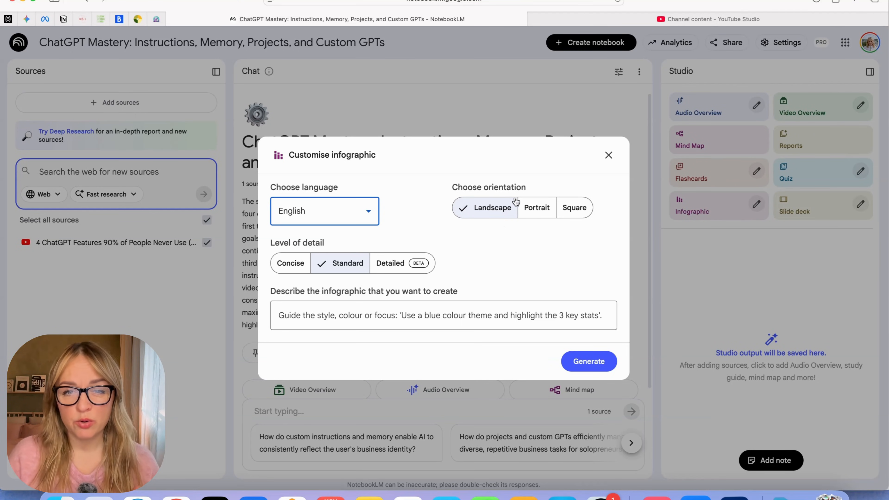
{"action": "mouse_move", "coordinate": [533, 235]}
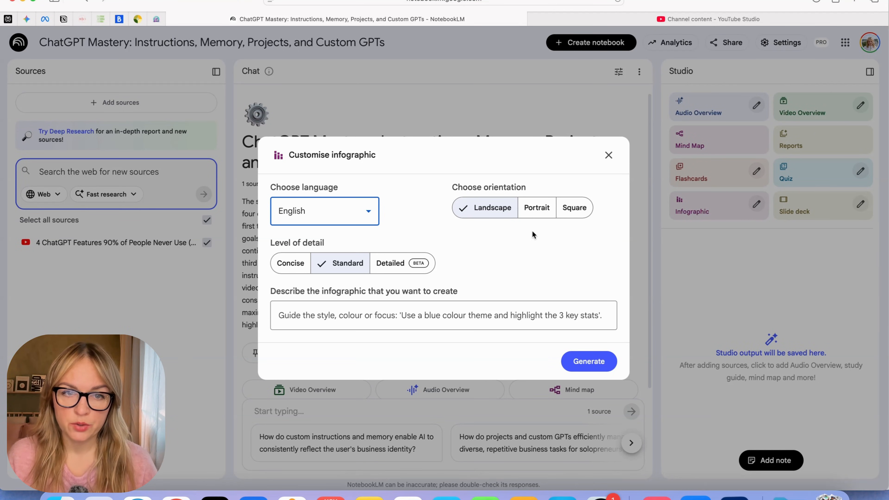
{"action": "left_click", "coordinate": [444, 316]}
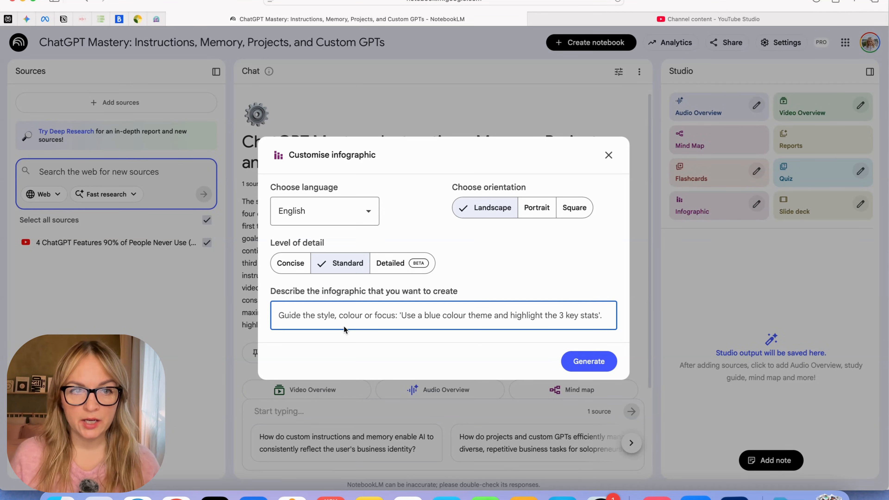
{"action": "mouse_move", "coordinate": [56, 211]}
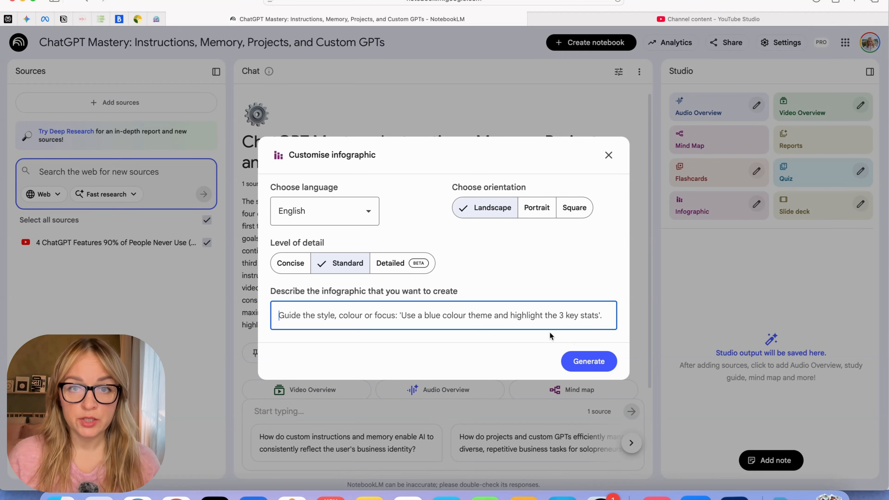
{"action": "mouse_move", "coordinate": [535, 207]}
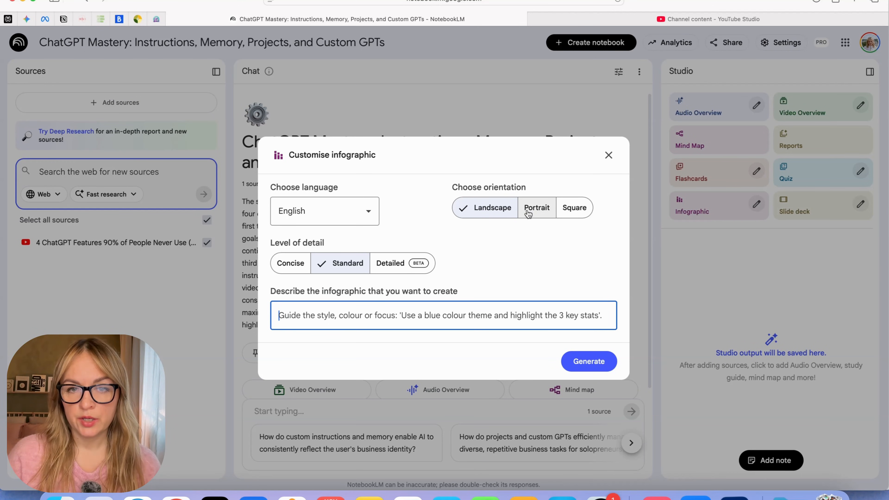
{"action": "left_click", "coordinate": [588, 361]}
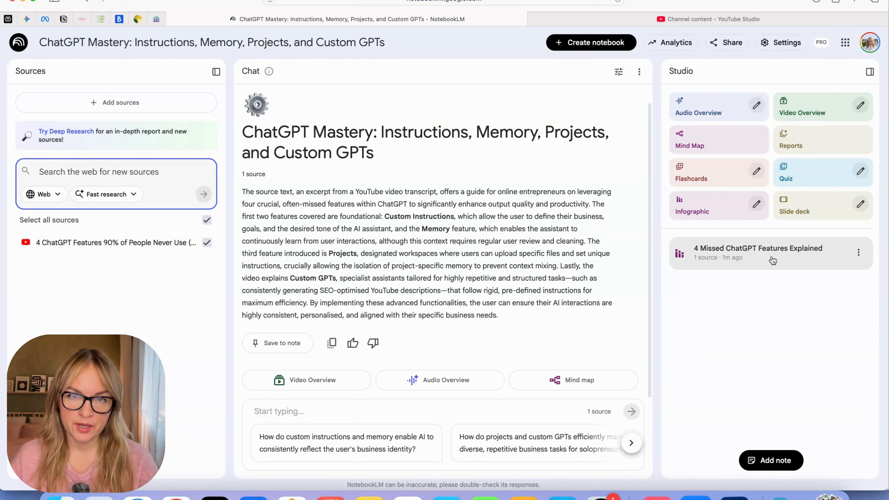
{"action": "mouse_move", "coordinate": [767, 285]}
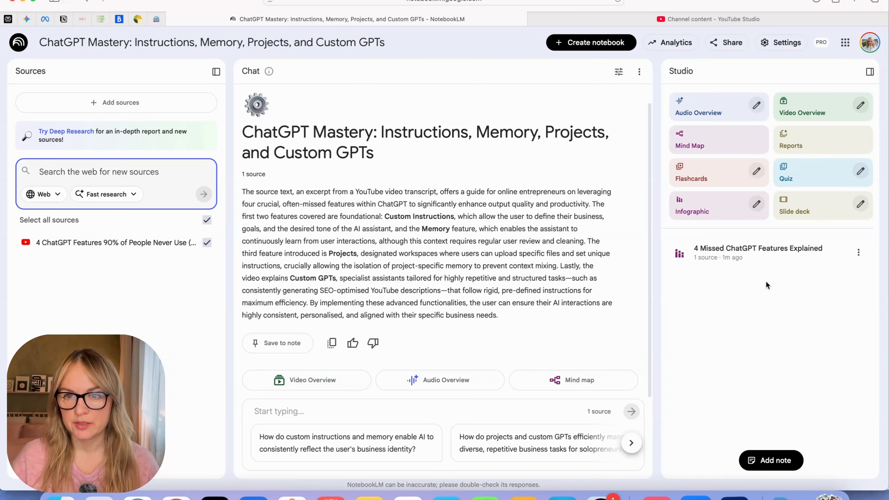
{"action": "mouse_move", "coordinate": [755, 484]}
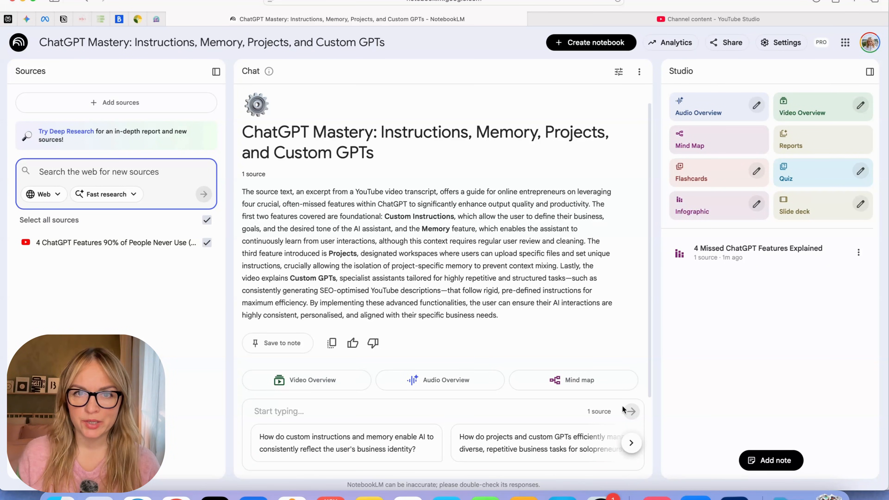
{"action": "mouse_move", "coordinate": [704, 329]}
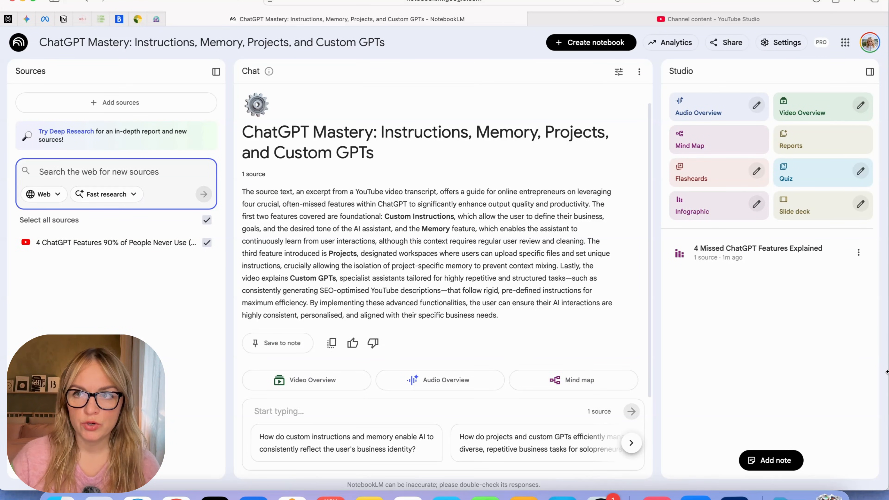
{"action": "mouse_move", "coordinate": [856, 326]}
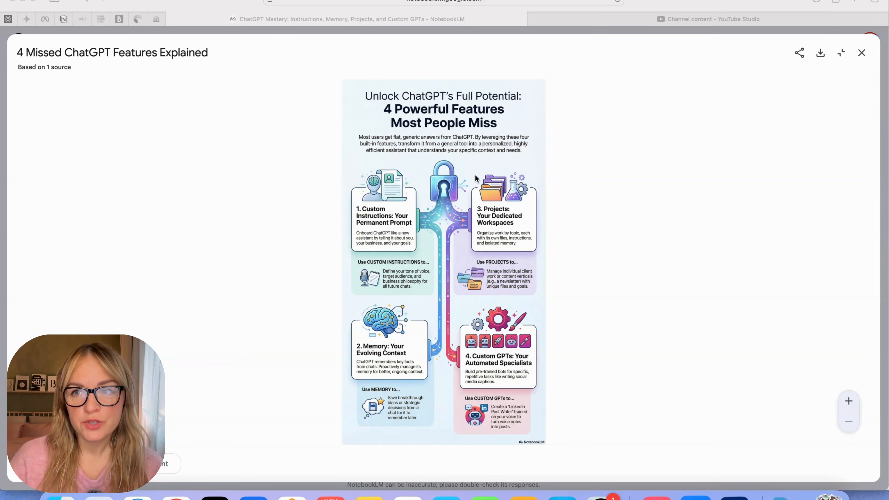
{"action": "mouse_move", "coordinate": [487, 267]}
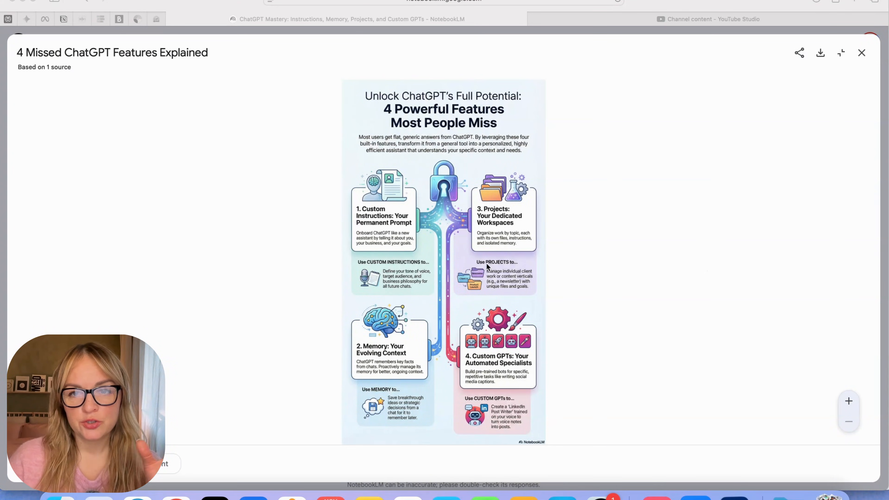
{"action": "mouse_move", "coordinate": [387, 196]}
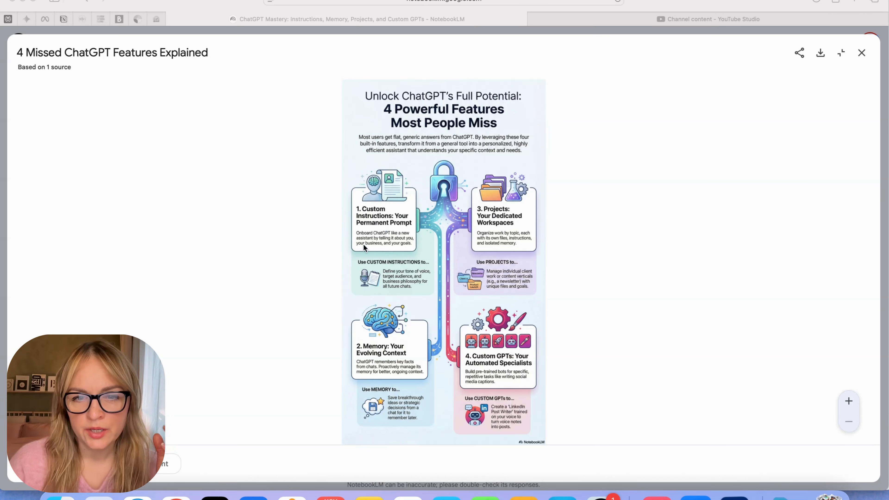
{"action": "mouse_move", "coordinate": [389, 372]}
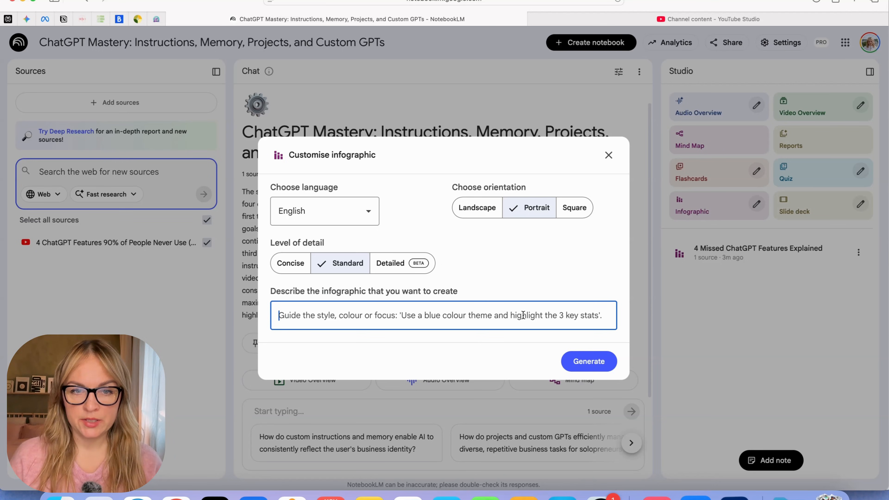
Describe the infographic as minimalist and elegant, simple icons, sage green as main colour.
{"action": "type", "text": "Kee"}
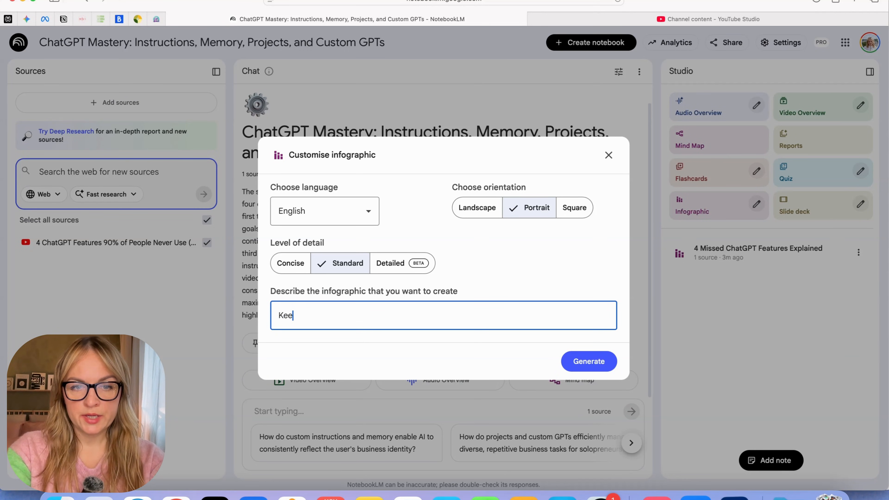
{"action": "type", "text": "Make it mini"}
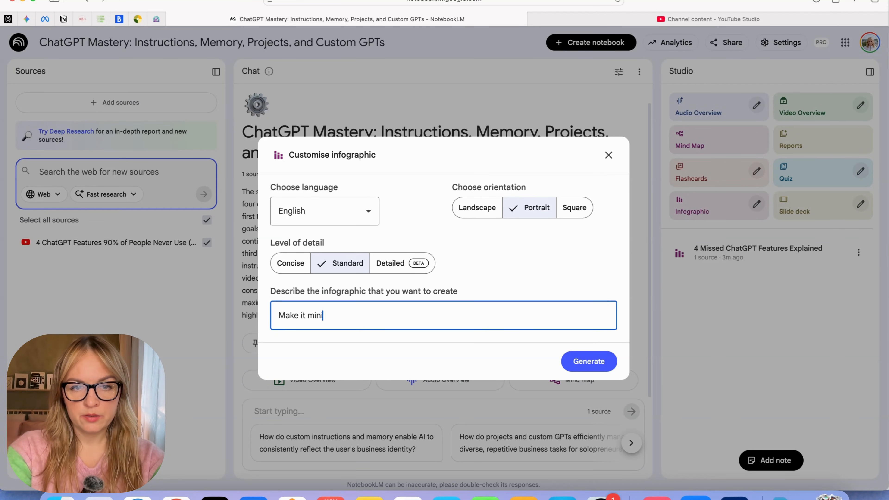
{"action": "type", "text": "malist"}
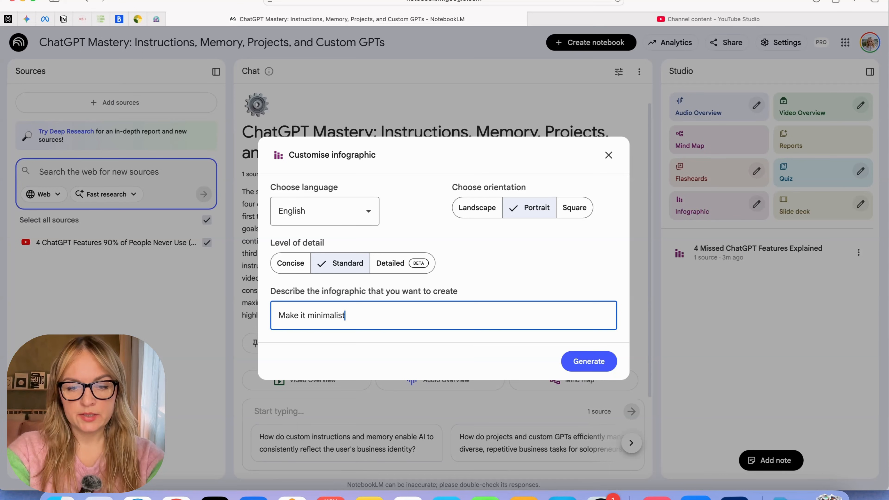
{"action": "type", "text": "and elegant"}
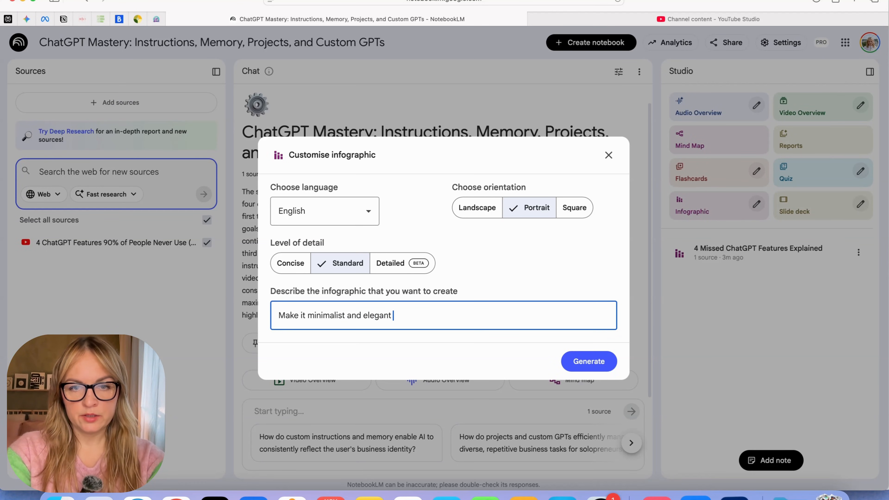
{"action": "type", "text": ", simple icons, use sage gr"}
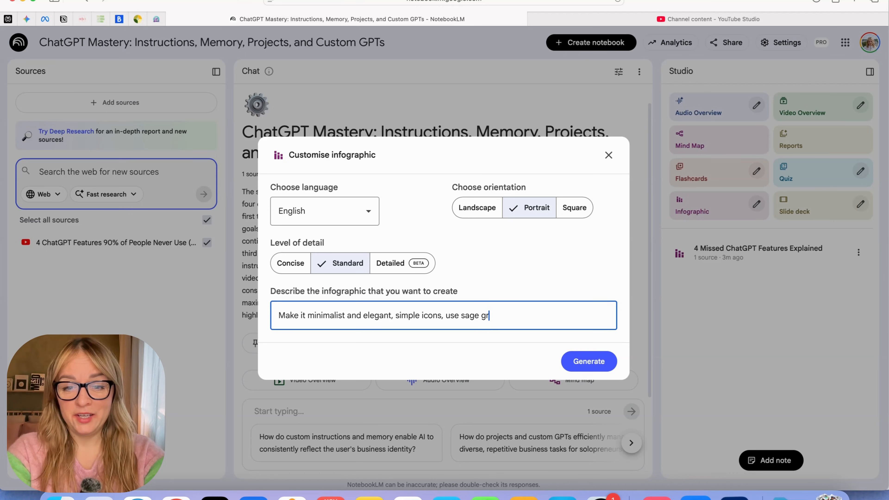
{"action": "type", "text": "een as main col"}
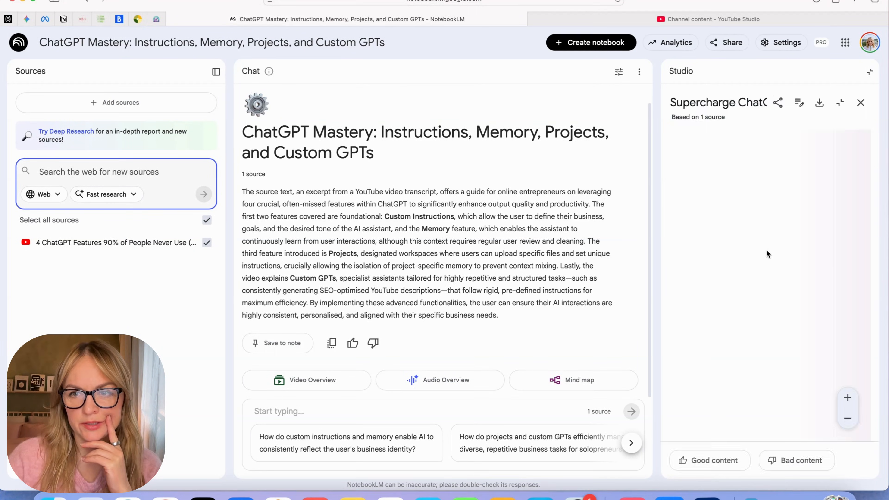
View the sage-green 'Supercharge ChatGPT: 4 Missing Features' infographic full-screen, then close it.
{"action": "left_click", "coordinate": [840, 103]}
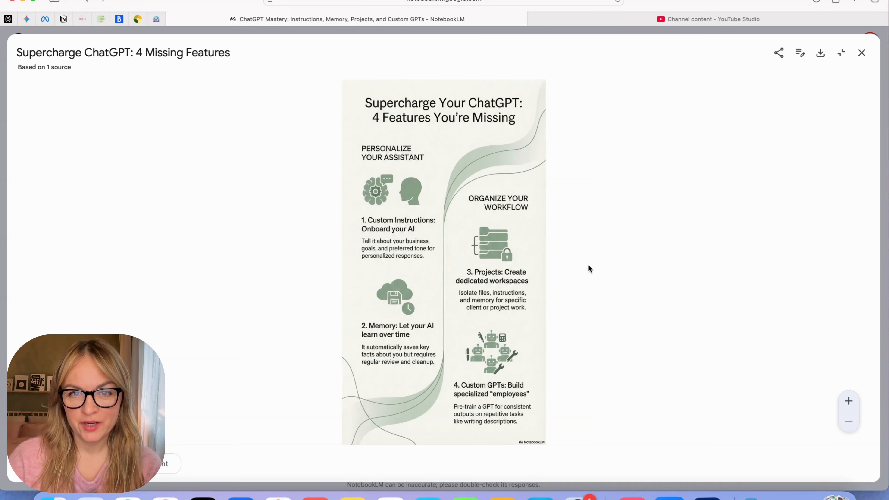
{"action": "mouse_move", "coordinate": [581, 356]}
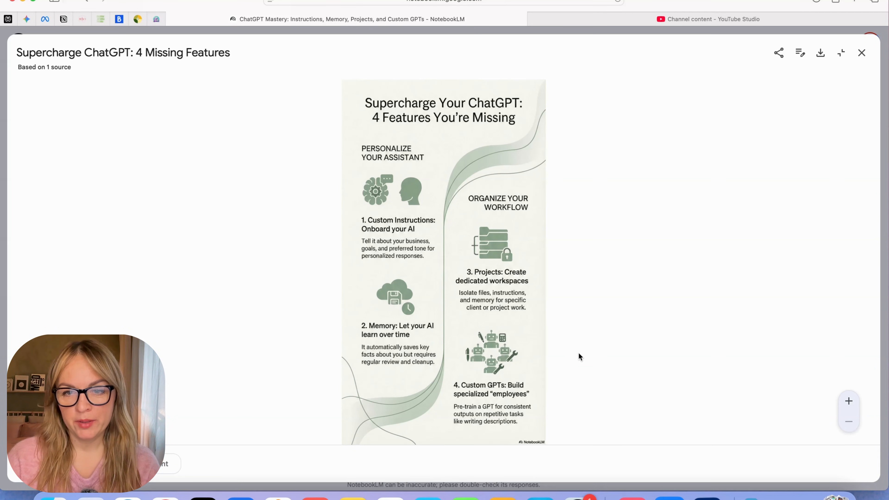
{"action": "mouse_move", "coordinate": [430, 292]}
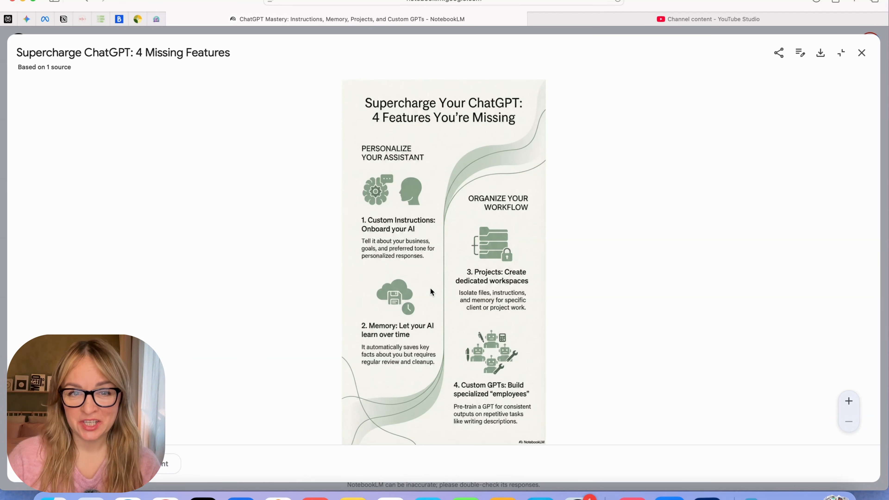
{"action": "mouse_move", "coordinate": [476, 121]}
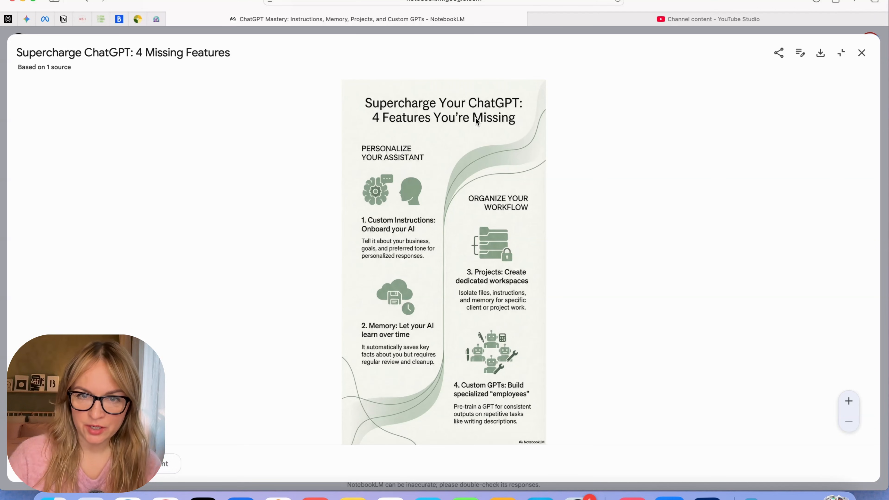
{"action": "mouse_move", "coordinate": [674, 311]}
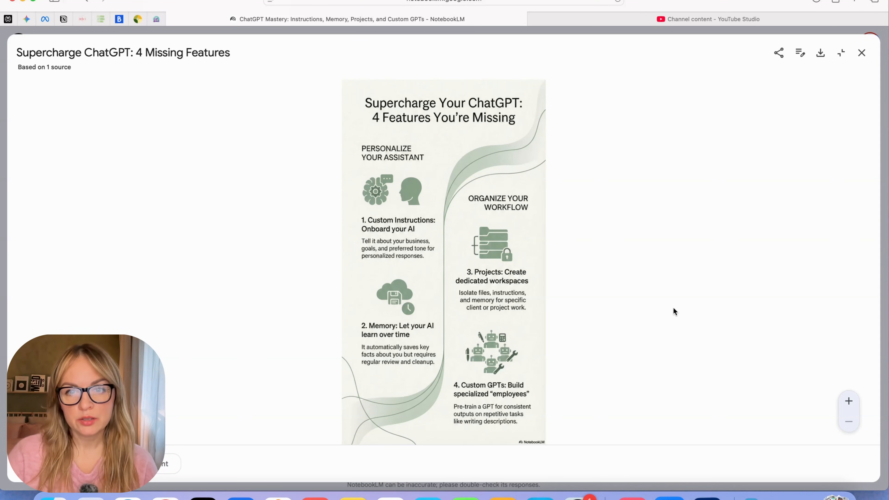
{"action": "mouse_move", "coordinate": [806, 294]}
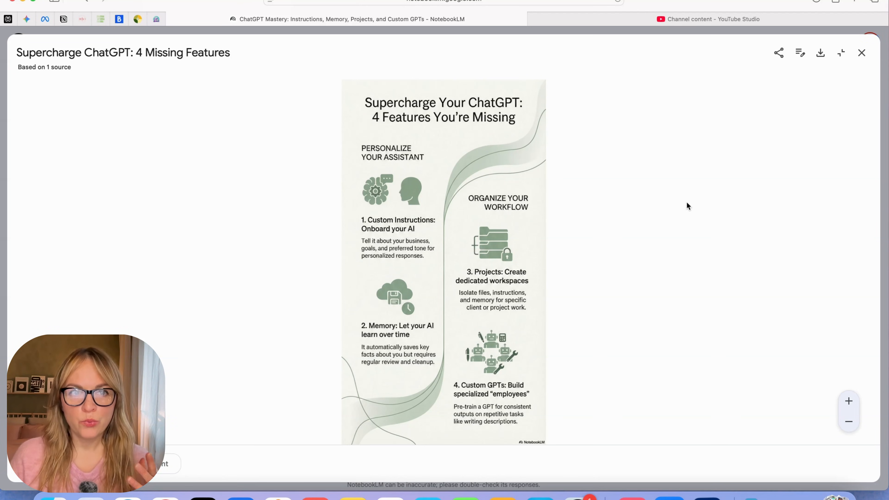
{"action": "mouse_move", "coordinate": [749, 328]}
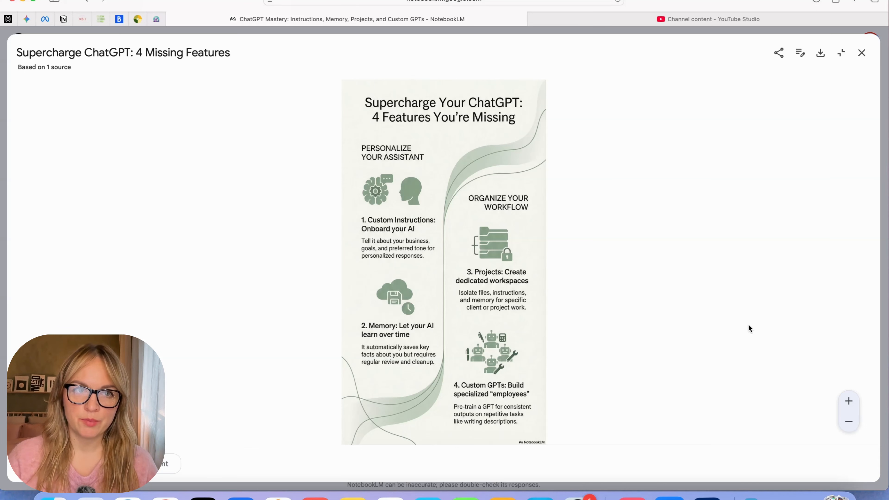
{"action": "left_click", "coordinate": [861, 53]}
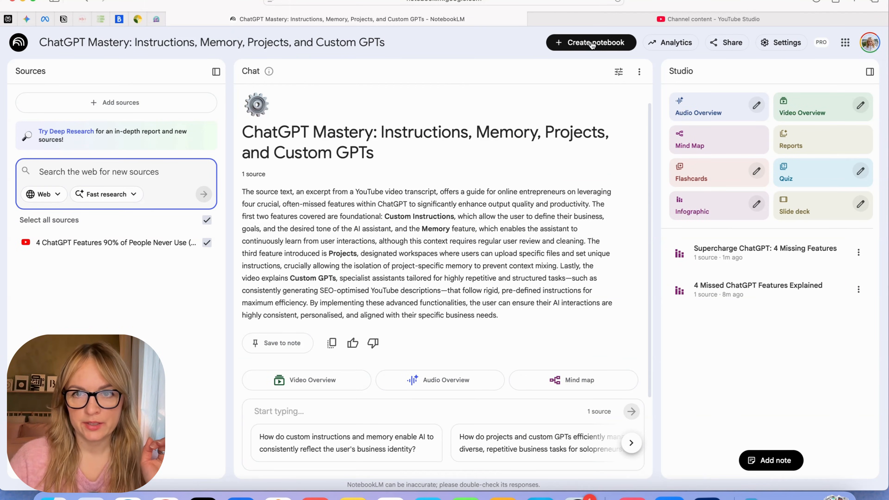
Start a fresh notebook without sources and switch its web search to Deep Research.
{"action": "left_click", "coordinate": [591, 42]}
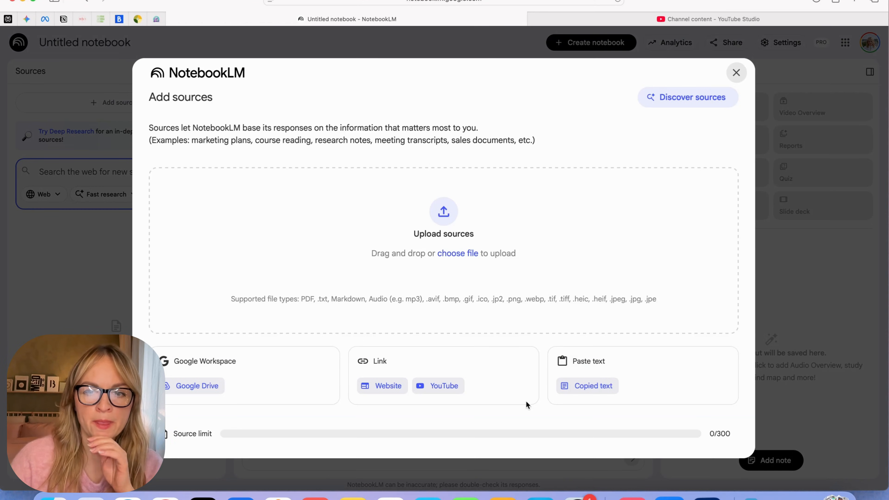
{"action": "mouse_move", "coordinate": [628, 248]}
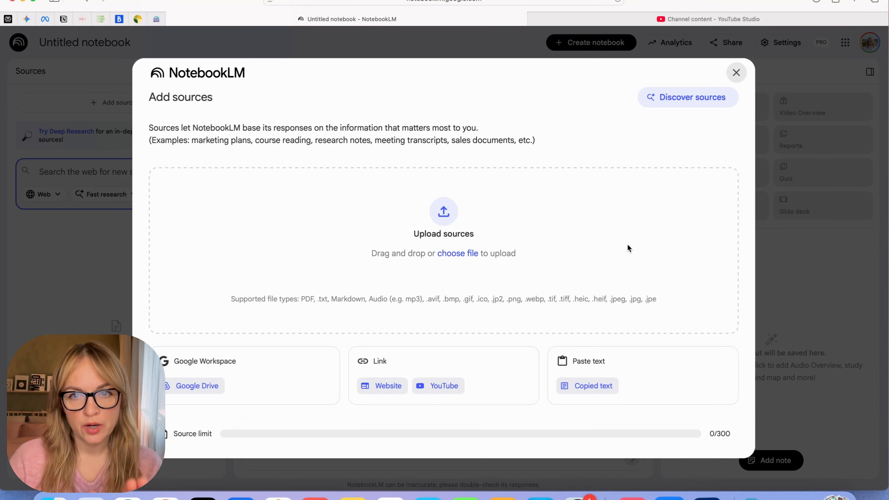
{"action": "left_click", "coordinate": [736, 72]}
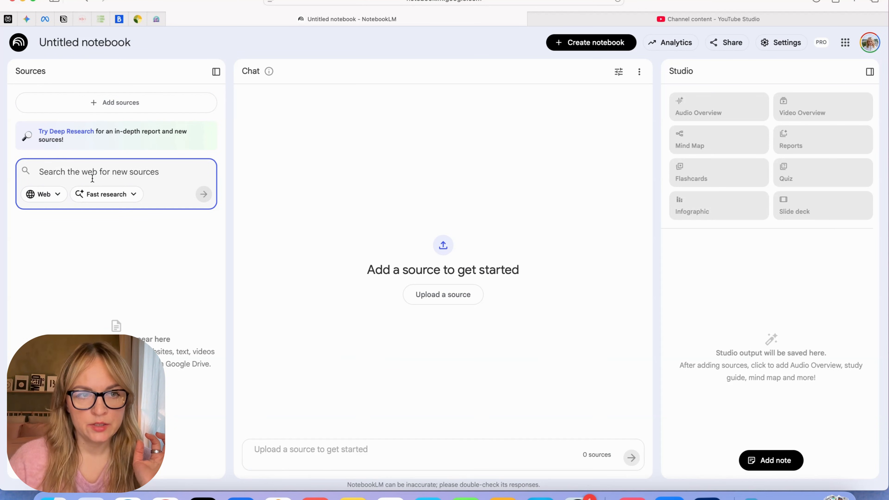
{"action": "left_click", "coordinate": [106, 194]}
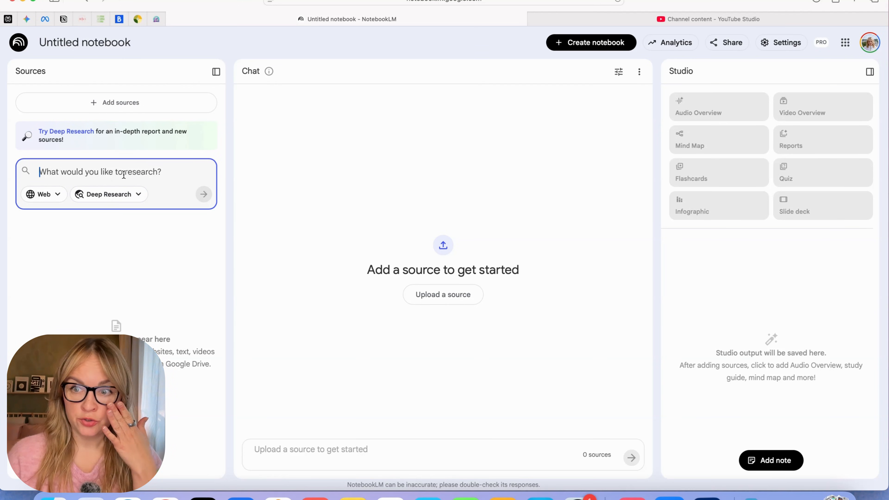
{"action": "mouse_move", "coordinate": [399, 149]}
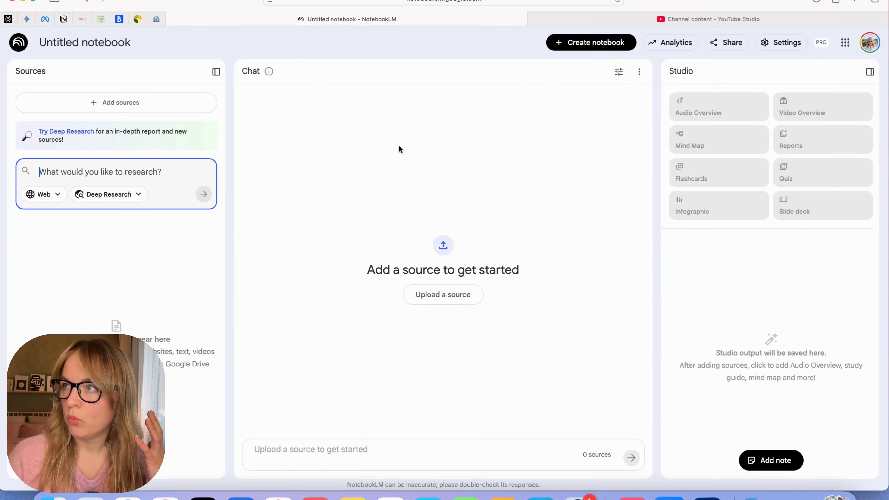
{"action": "mouse_move", "coordinate": [586, 262]}
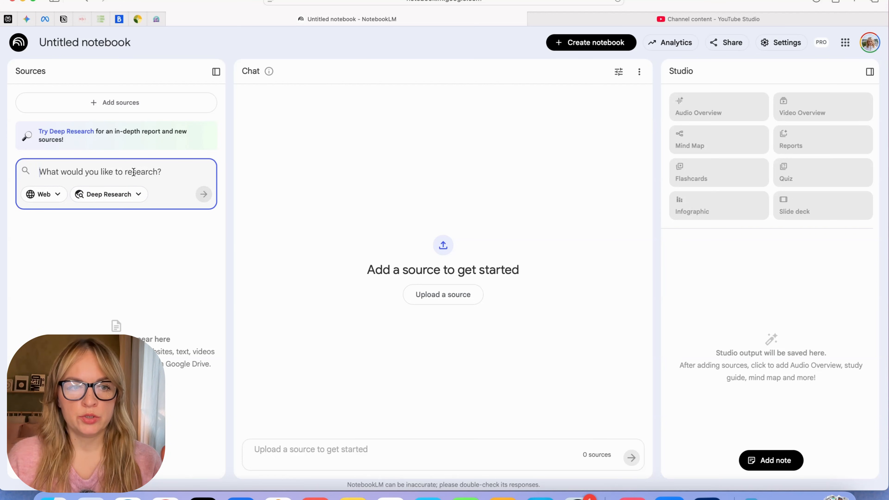
{"action": "mouse_move", "coordinate": [140, 165]}
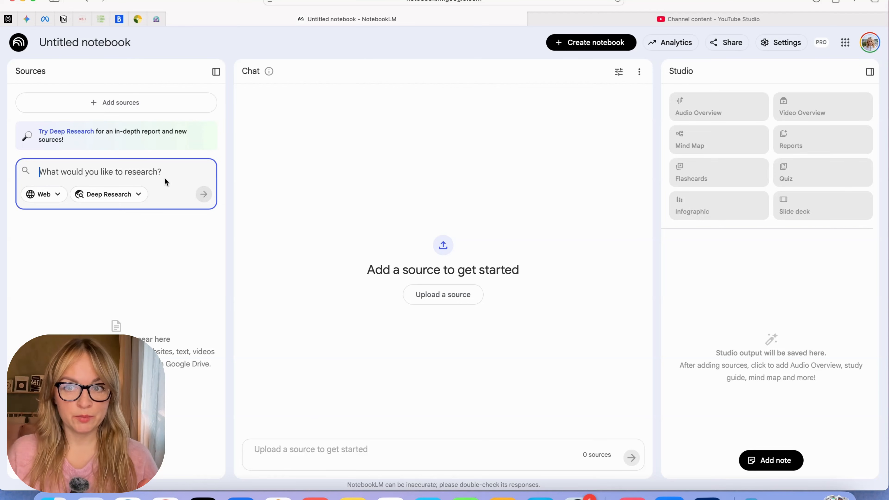
{"action": "mouse_move", "coordinate": [172, 202]}
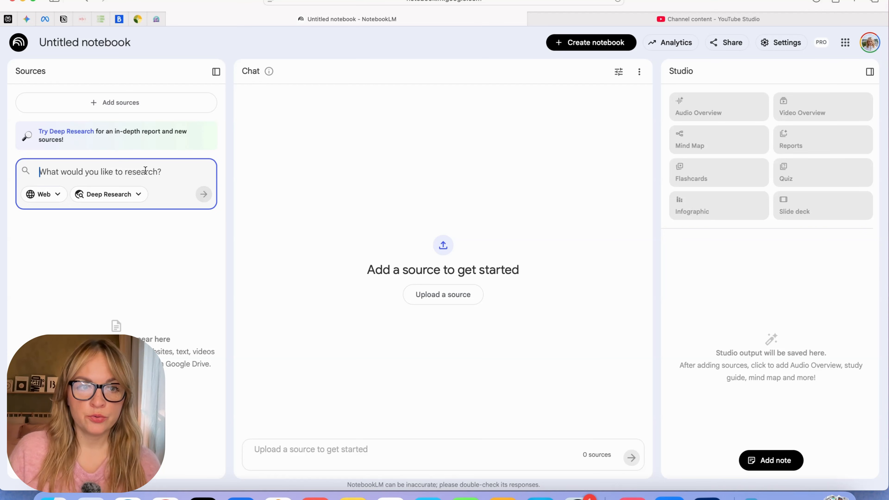
Ask Deep Research what the AI era means for raising kids, their future and education.
{"action": "type", "text": "what does the new AI era means for raising kids and kids future. how to think about it as a parent to make sure that kids are equipped for human first life but leveraging this technology in the best way."}
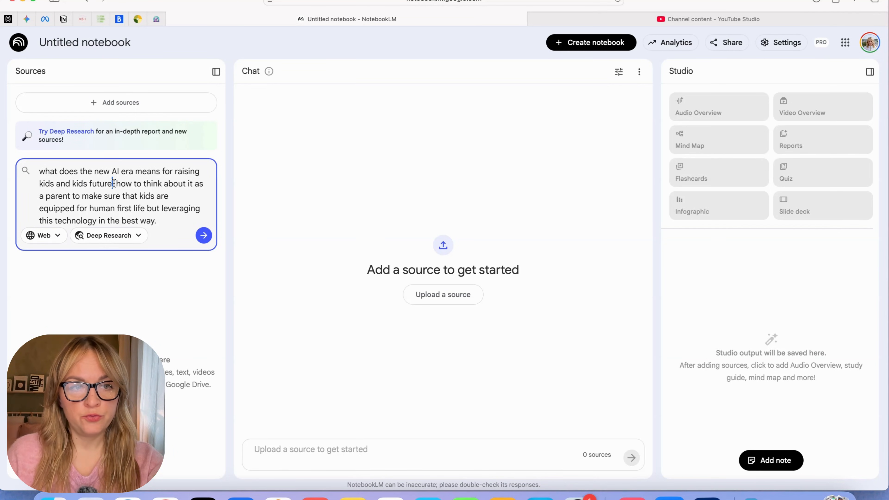
{"action": "type", "text": "and e"}
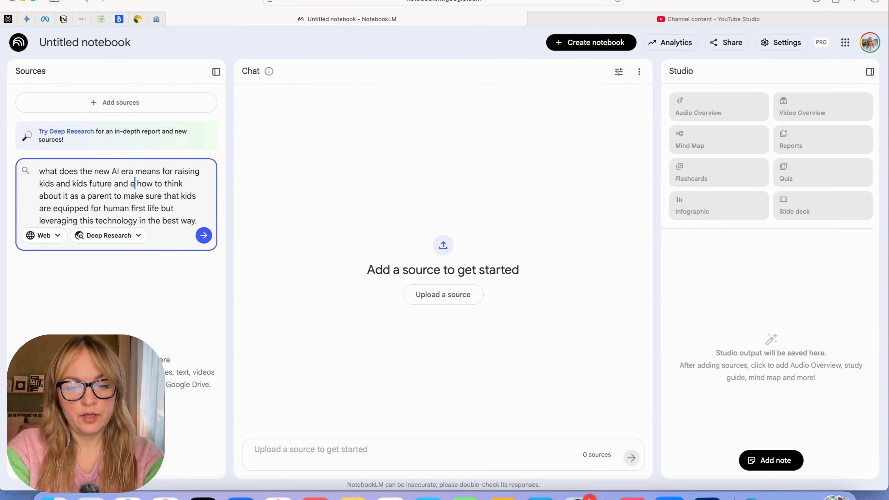
{"action": "type", "text": "ducation."}
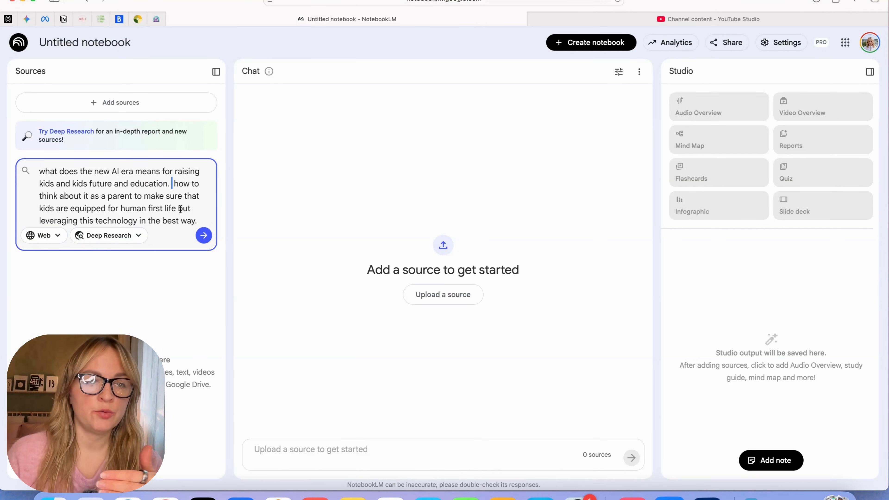
{"action": "mouse_move", "coordinate": [210, 197]}
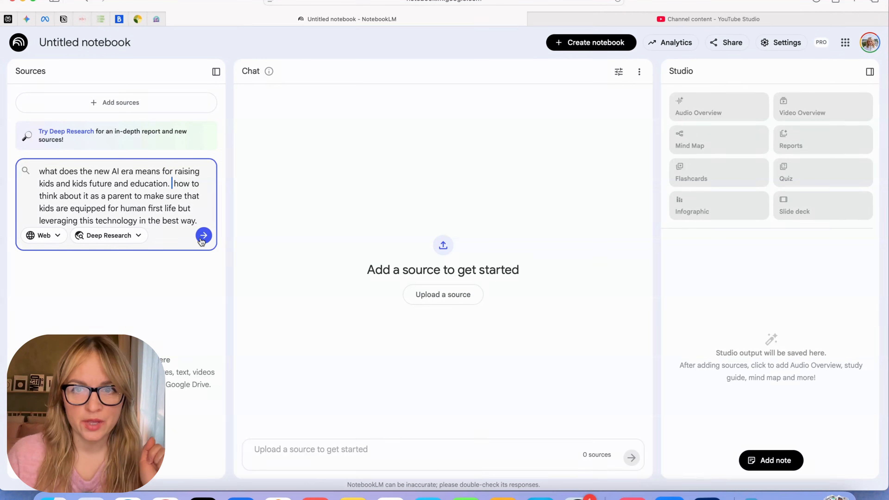
{"action": "left_click", "coordinate": [203, 235]}
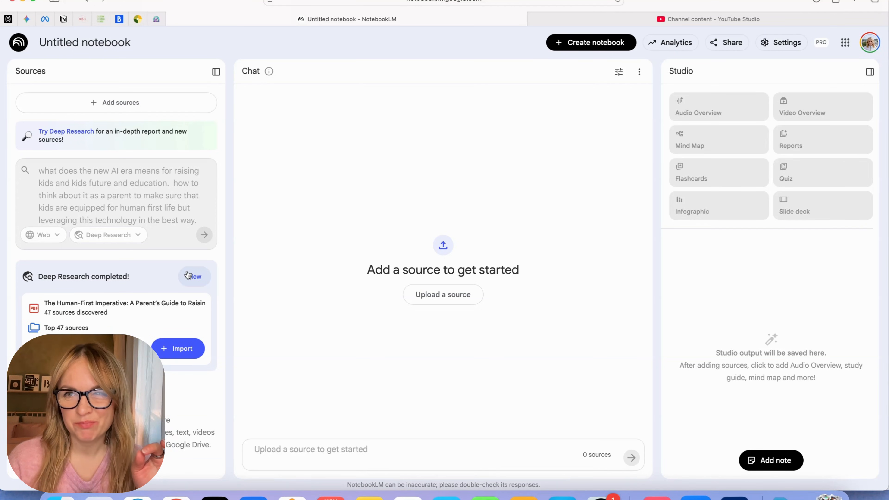
{"action": "mouse_move", "coordinate": [149, 290]}
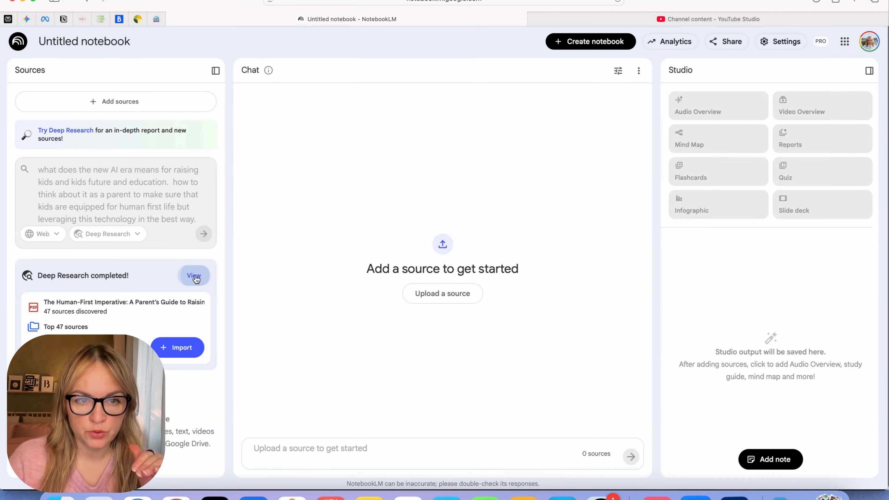
Review the research report's cited sources and import the report with all of them.
{"action": "left_click", "coordinate": [194, 276]}
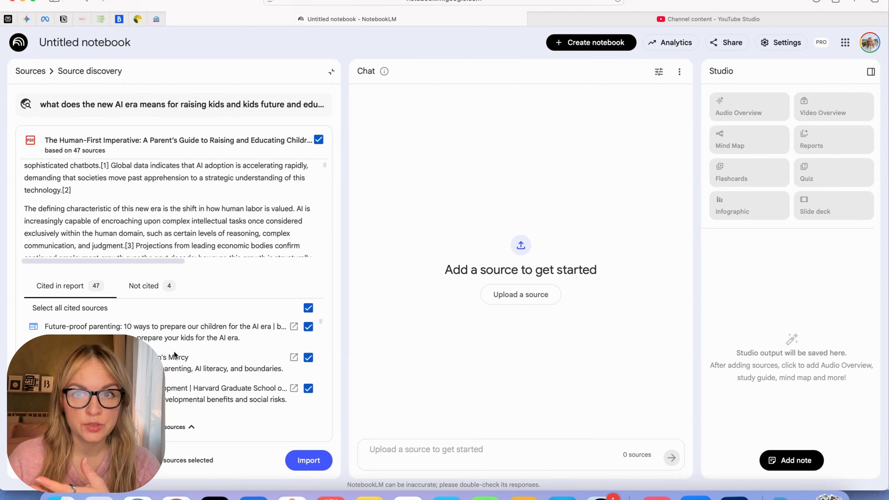
{"action": "mouse_move", "coordinate": [250, 359]}
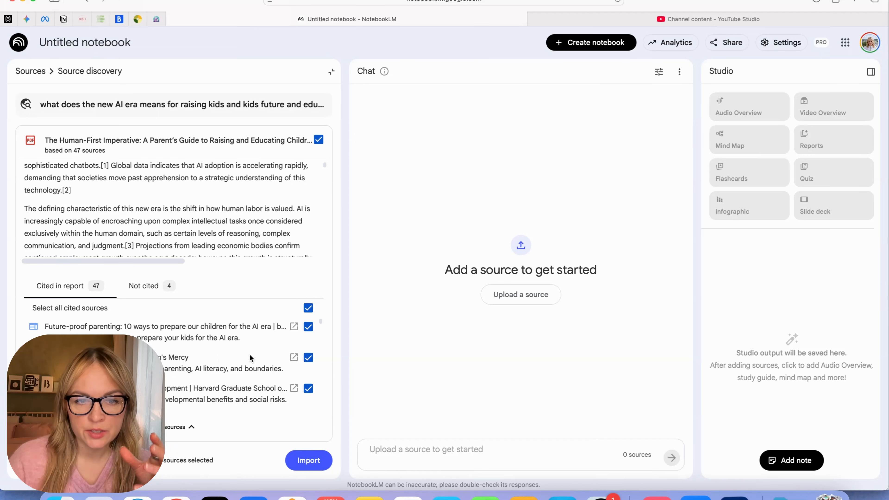
{"action": "scroll", "scroll_direction": "down", "scroll_amount": 3}
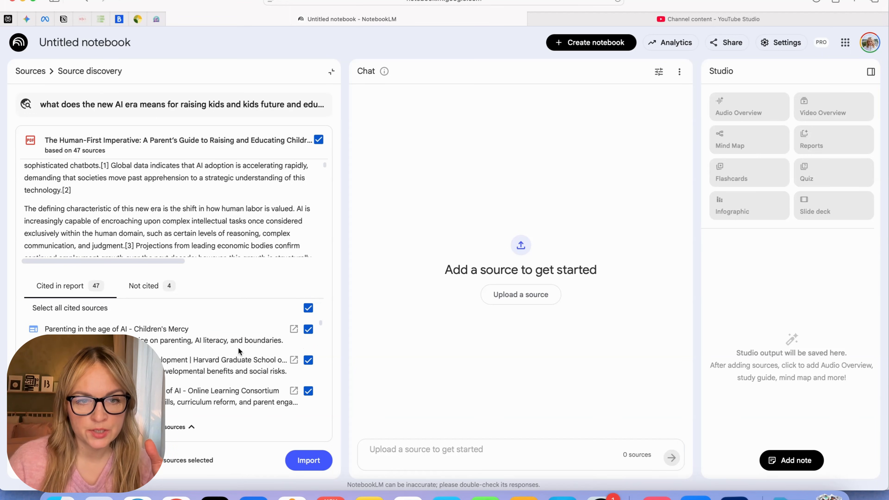
{"action": "mouse_move", "coordinate": [195, 381]}
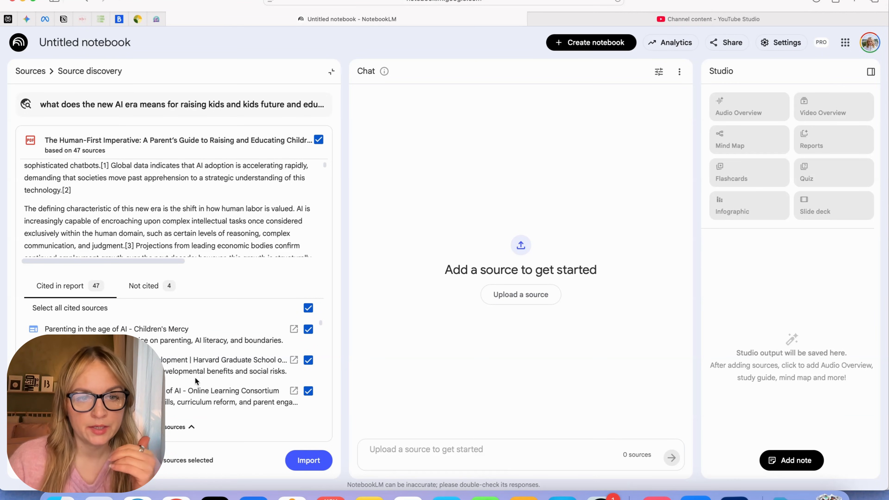
{"action": "scroll", "scroll_direction": "down", "scroll_amount": 3}
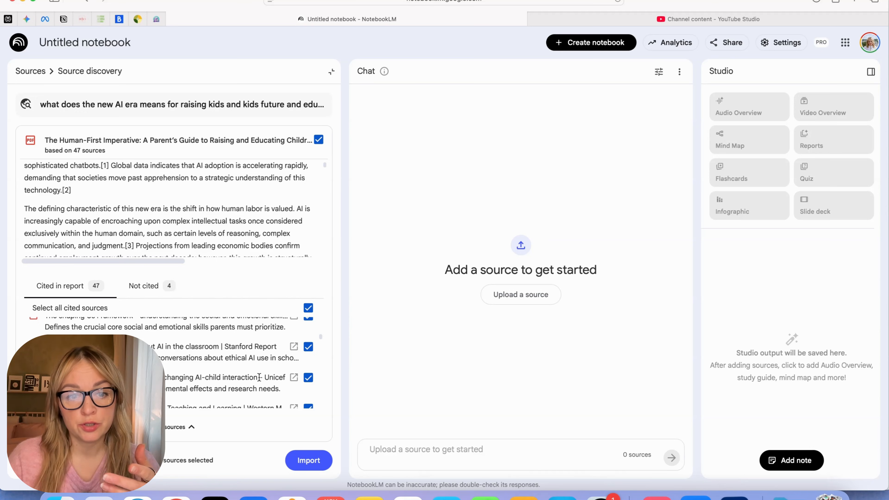
{"action": "scroll", "scroll_direction": "down", "scroll_amount": 3}
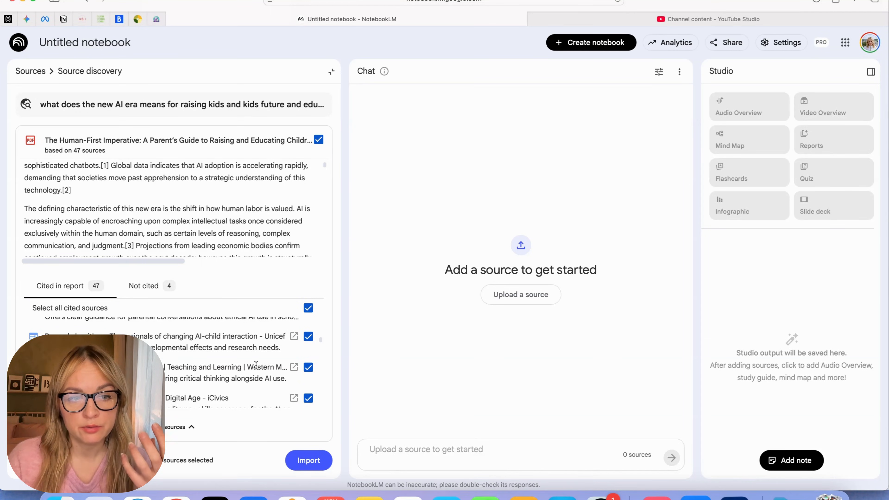
{"action": "scroll", "scroll_direction": "down", "scroll_amount": 3}
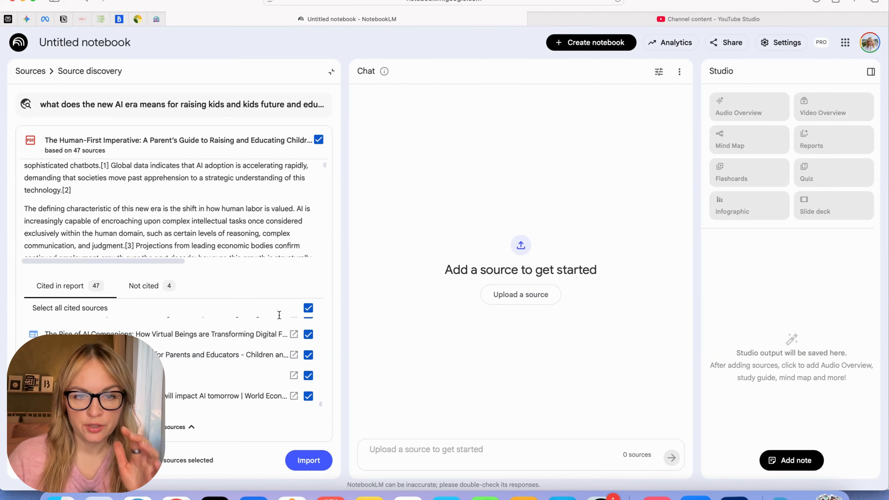
{"action": "mouse_move", "coordinate": [239, 387]}
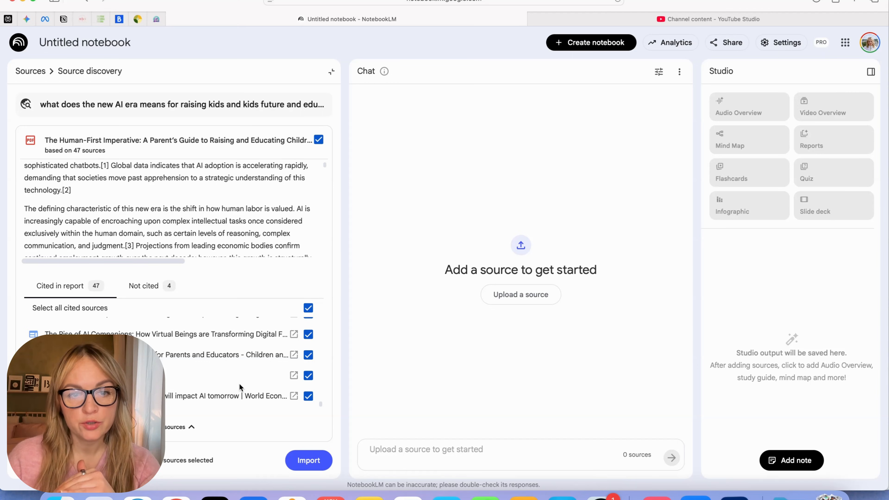
{"action": "mouse_move", "coordinate": [254, 192]}
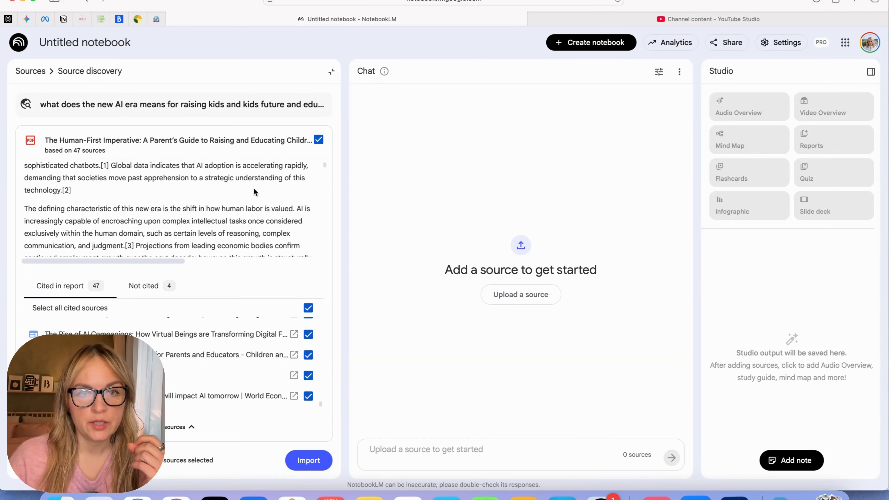
{"action": "left_click", "coordinate": [309, 460]}
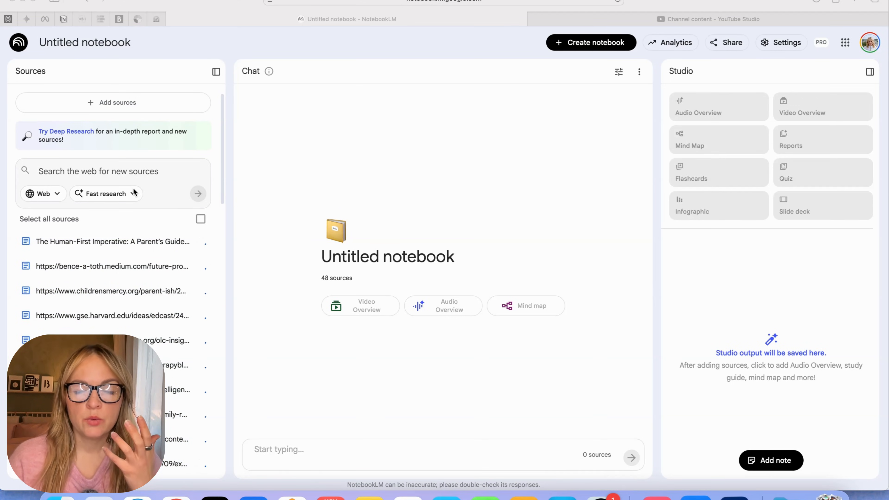
Wait for the sources to load, then bring up the slide deck customisation options.
{"action": "left_click", "coordinate": [200, 219]}
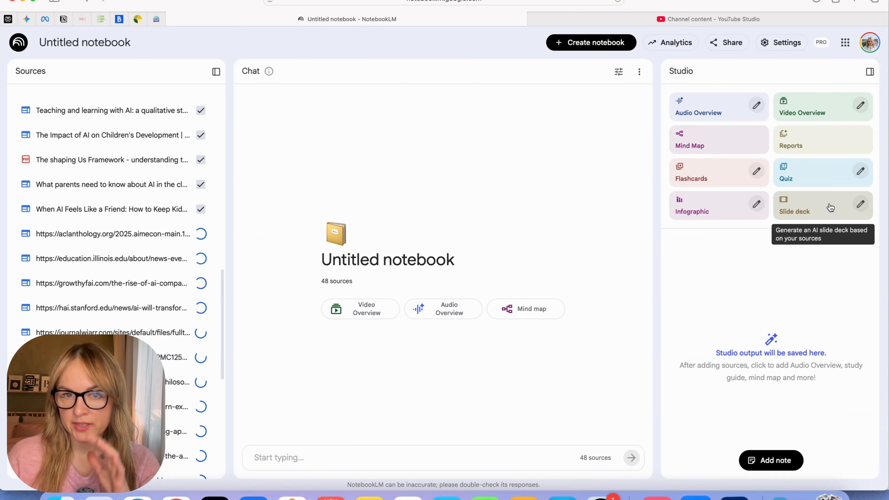
{"action": "left_click", "coordinate": [794, 211]}
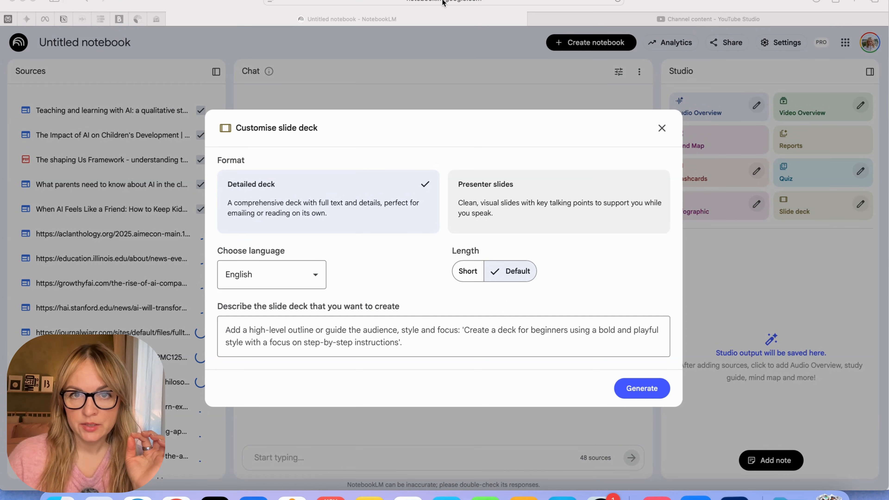
{"action": "mouse_move", "coordinate": [296, 233]}
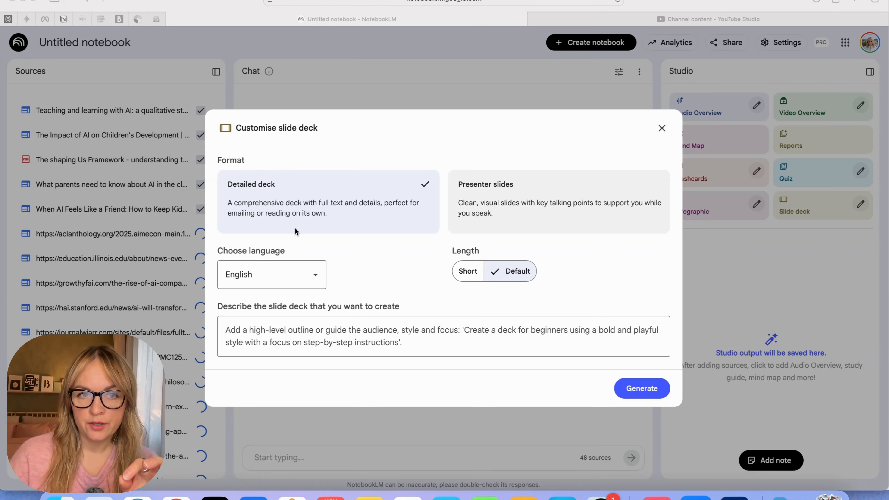
{"action": "mouse_move", "coordinate": [515, 189]}
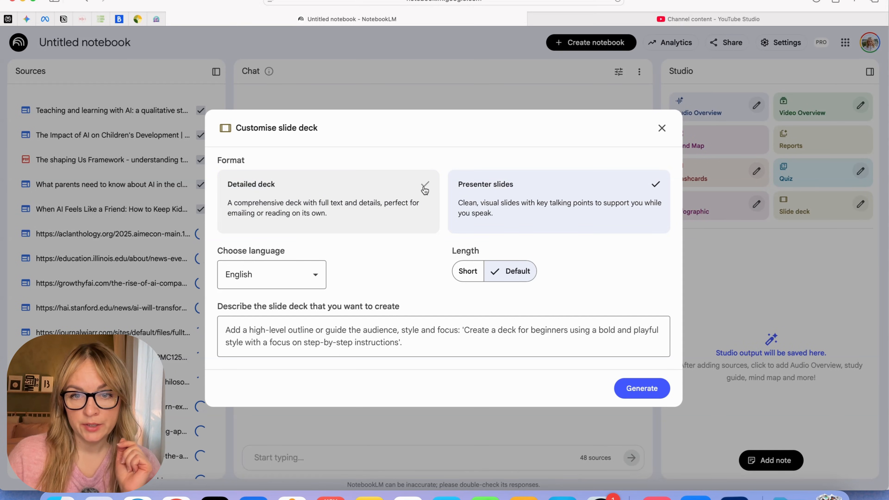
Keep Detailed deck and describe a simple deck, max 12 slides, top 5 parent tips, not overwhelming.
{"action": "left_click", "coordinate": [327, 201]}
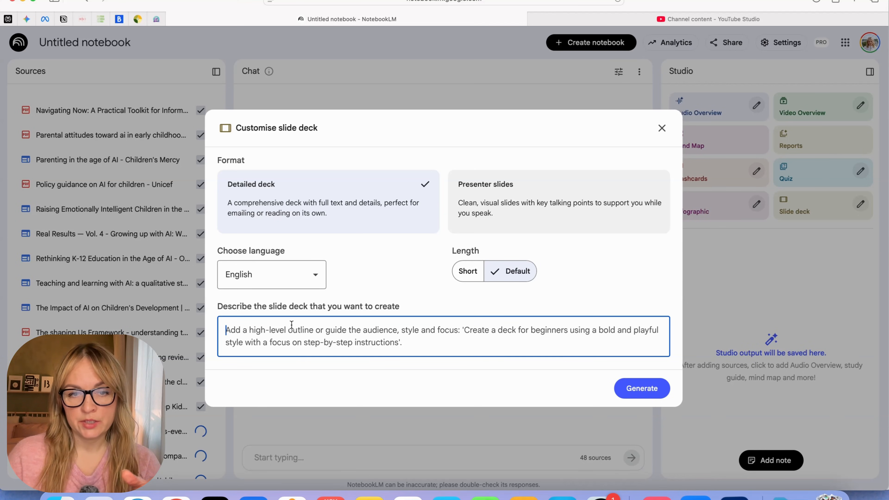
{"action": "type", "text": "create"}
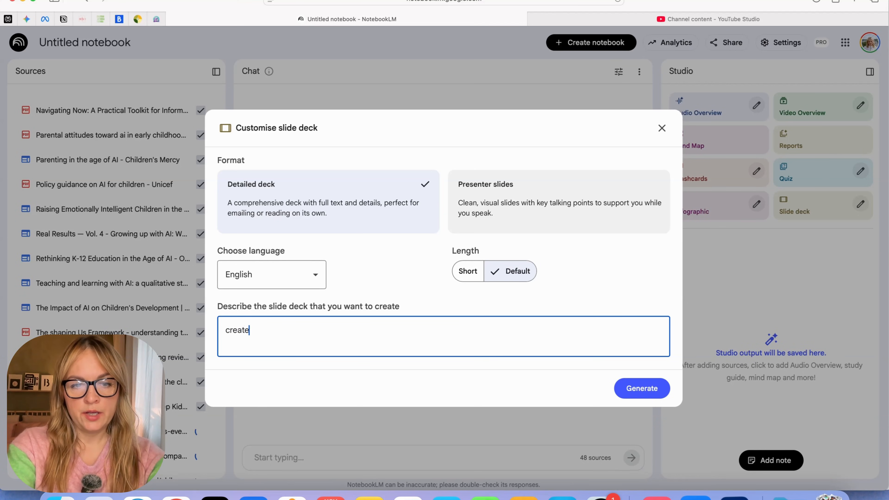
{"action": "type", "text": "a simple deck ma"}
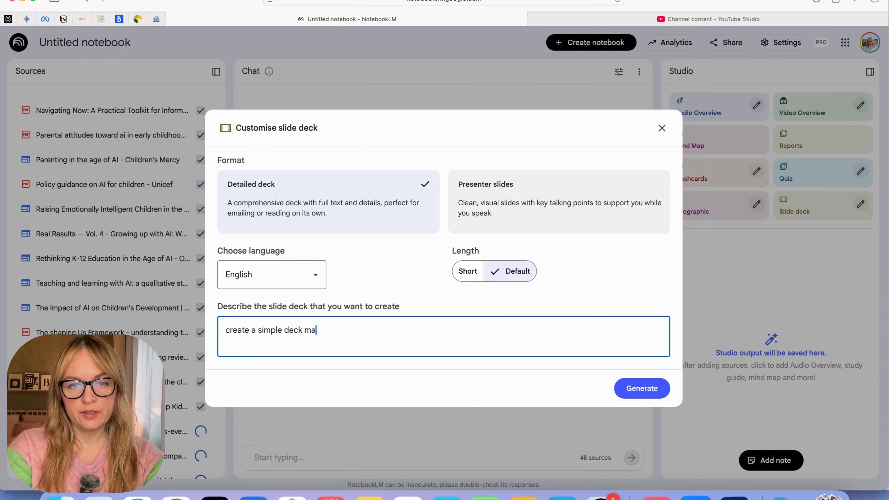
{"action": "type", "text": ", max 12"}
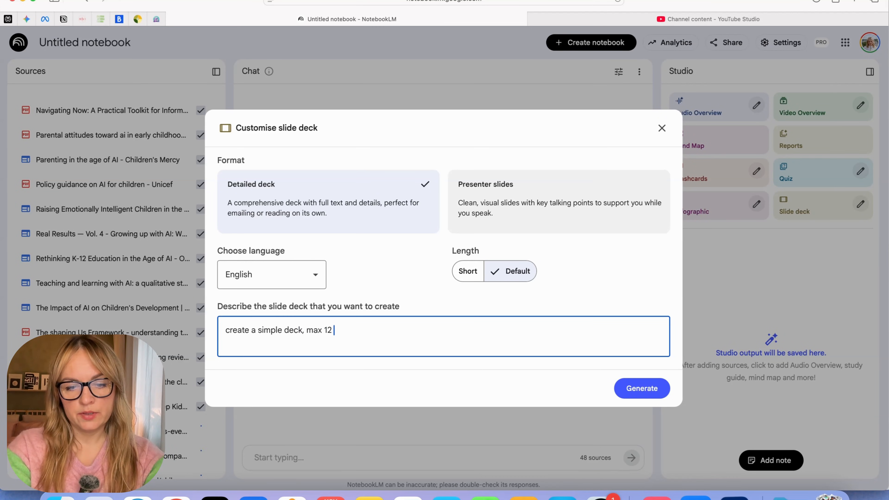
{"action": "type", "text": "slides with"}
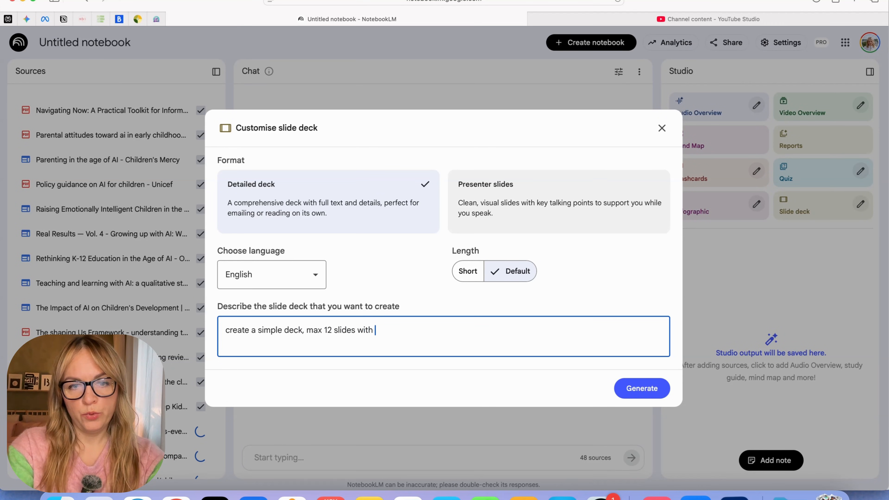
{"action": "type", "text": "top 5"}
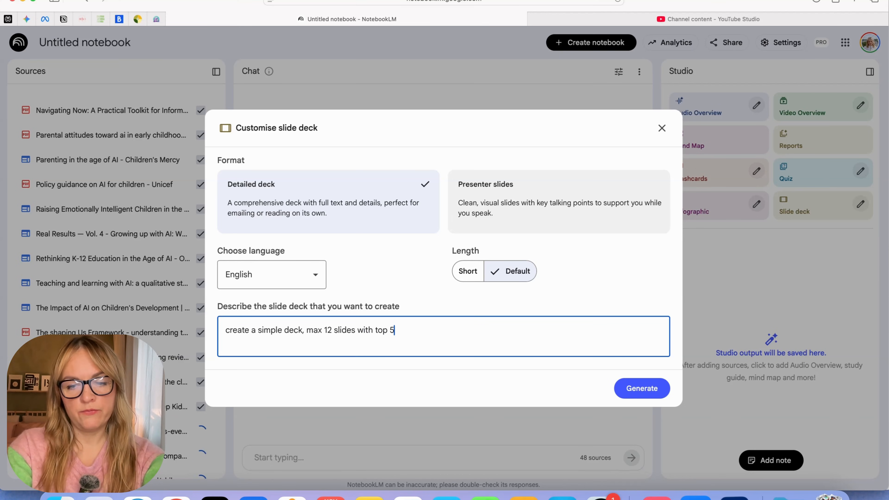
{"action": "type", "text": "tips fro"}
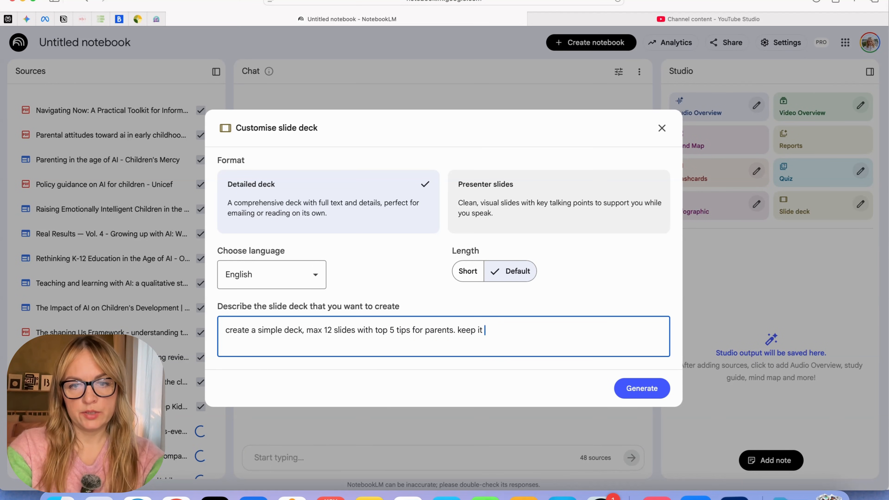
{"action": "type", "text": "simple, do n"}
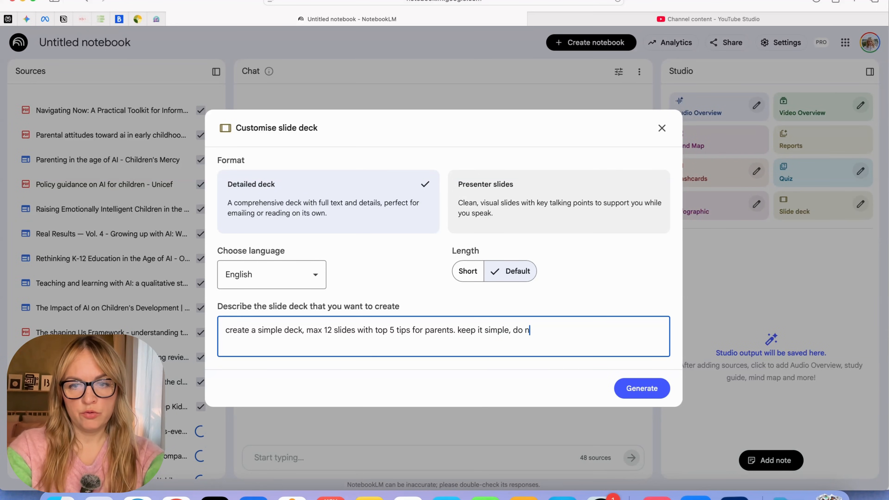
{"action": "type", "text": "ot overwhelm with"}
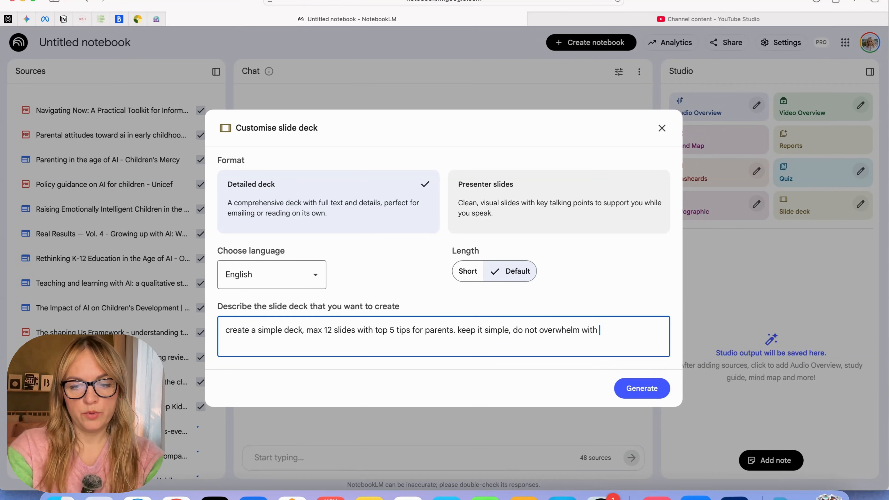
{"action": "type", "text": "information"}
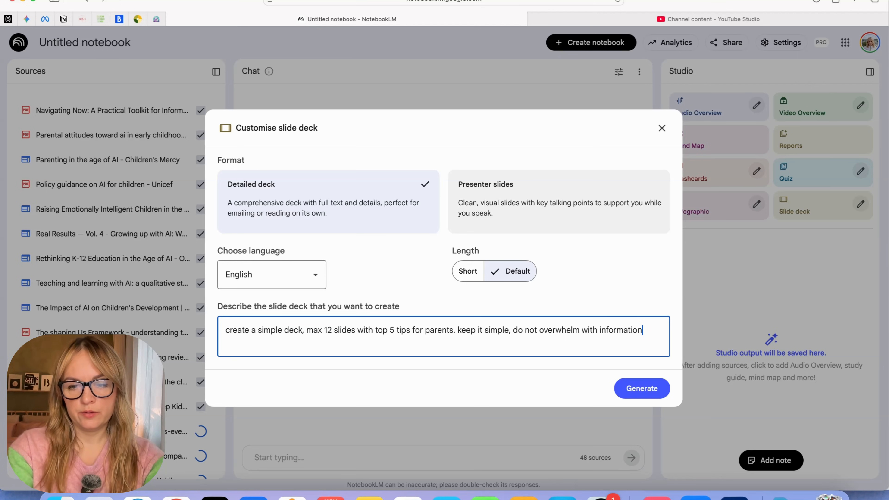
Generate the slide deck and collapse the Sources panel while it builds.
{"action": "left_click", "coordinate": [641, 389]}
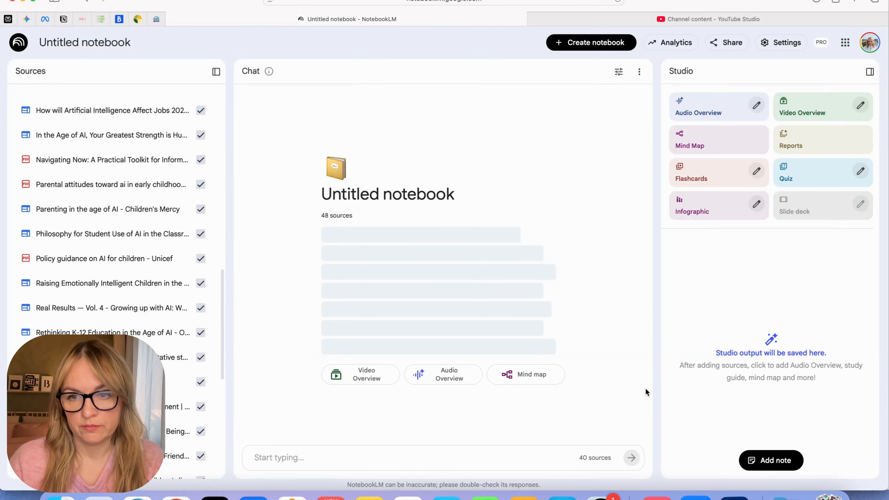
{"action": "left_click", "coordinate": [794, 211]}
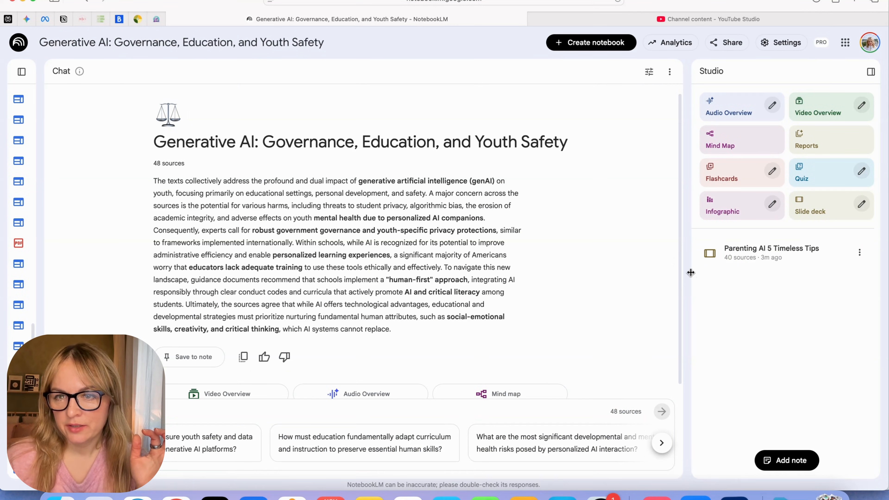
{"action": "left_click", "coordinate": [771, 253]}
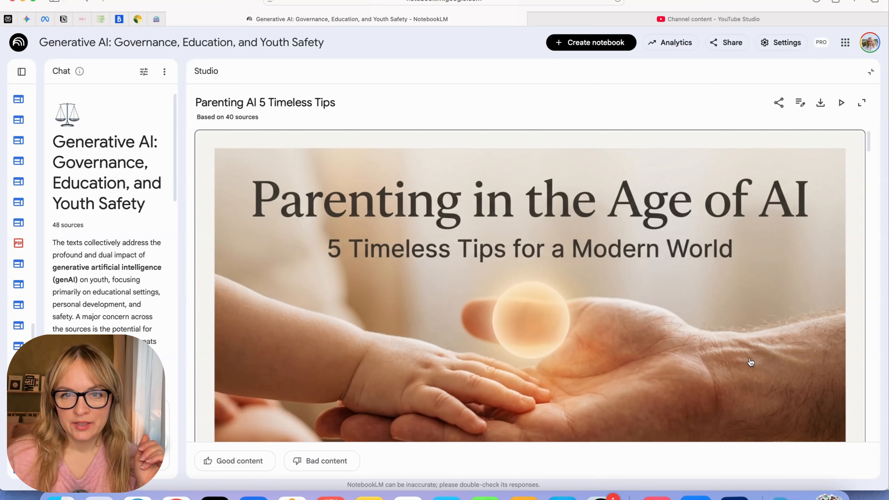
{"action": "scroll", "scroll_direction": "down", "scroll_amount": 3}
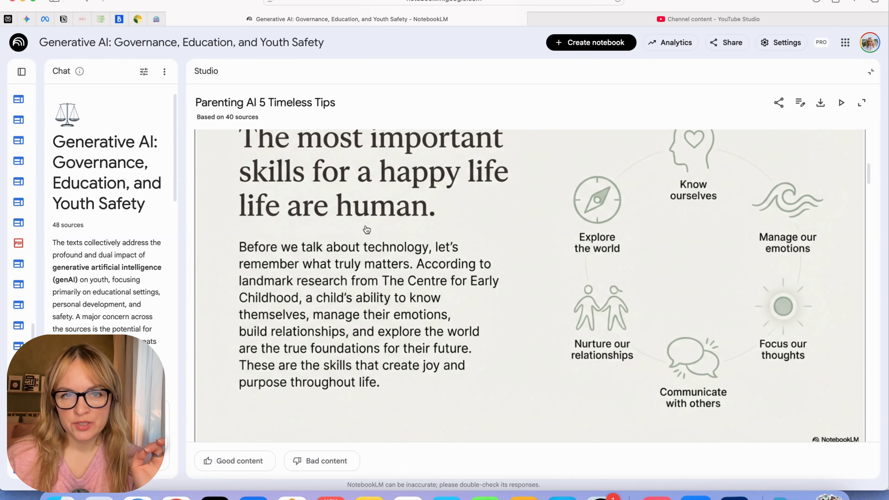
{"action": "mouse_move", "coordinate": [260, 222]}
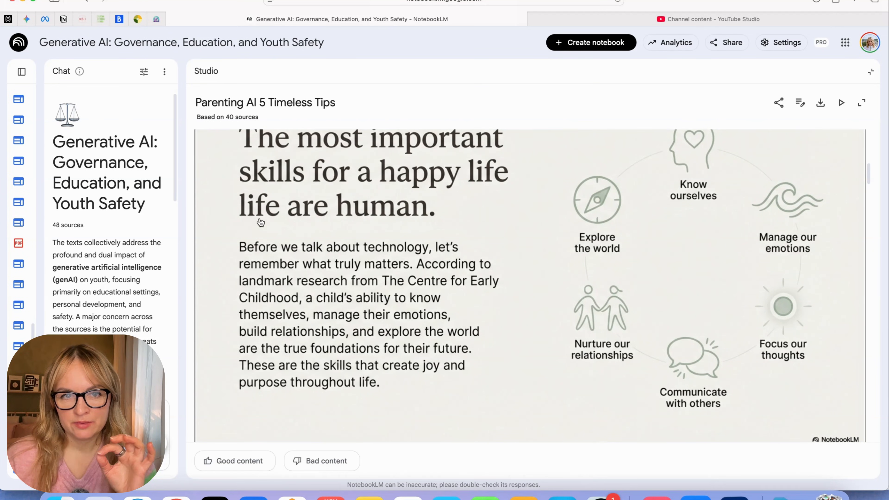
{"action": "mouse_move", "coordinate": [317, 206]}
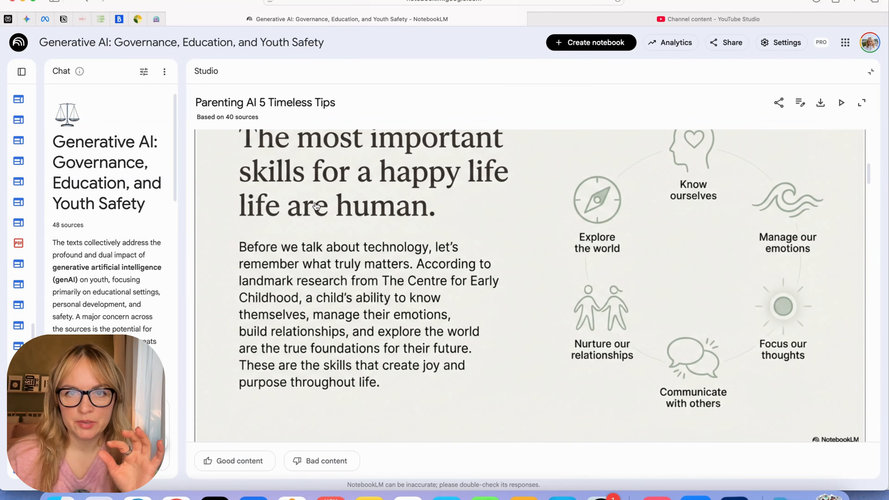
{"action": "mouse_move", "coordinate": [476, 190]}
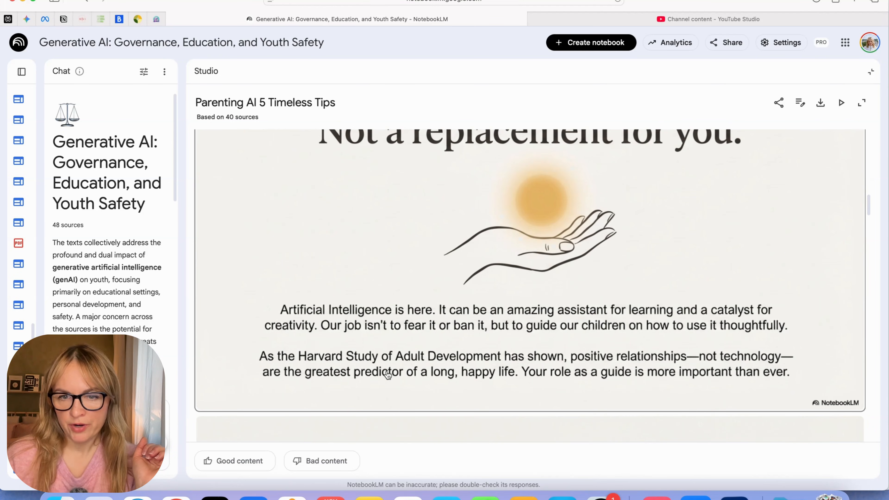
{"action": "mouse_move", "coordinate": [588, 376]}
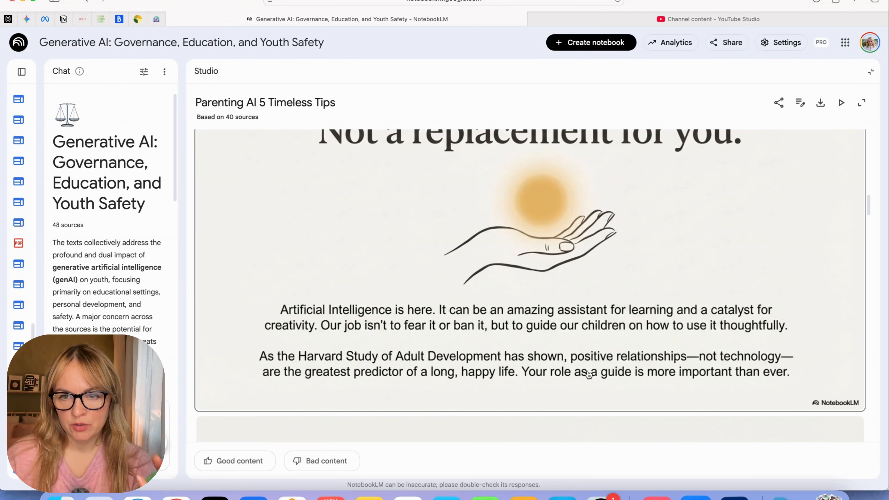
{"action": "scroll", "scroll_direction": "down", "scroll_amount": 3}
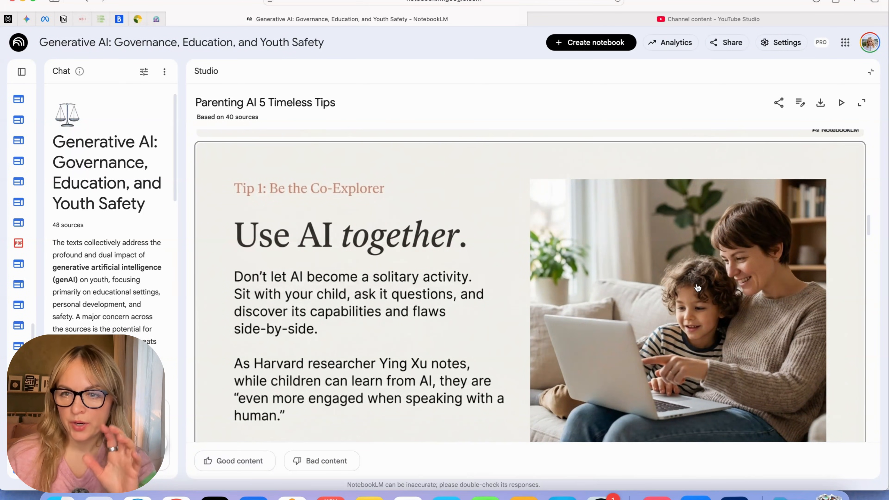
{"action": "scroll", "scroll_direction": "up", "scroll_amount": 3}
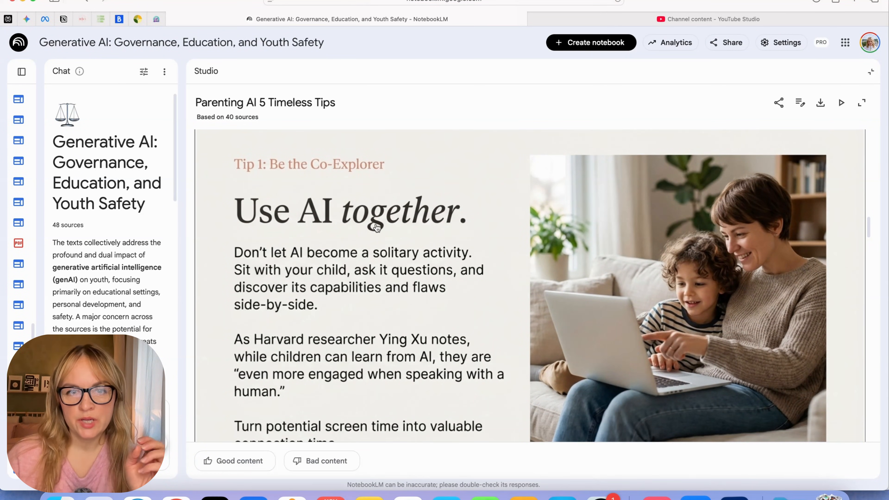
{"action": "scroll", "scroll_direction": "up", "scroll_amount": 3}
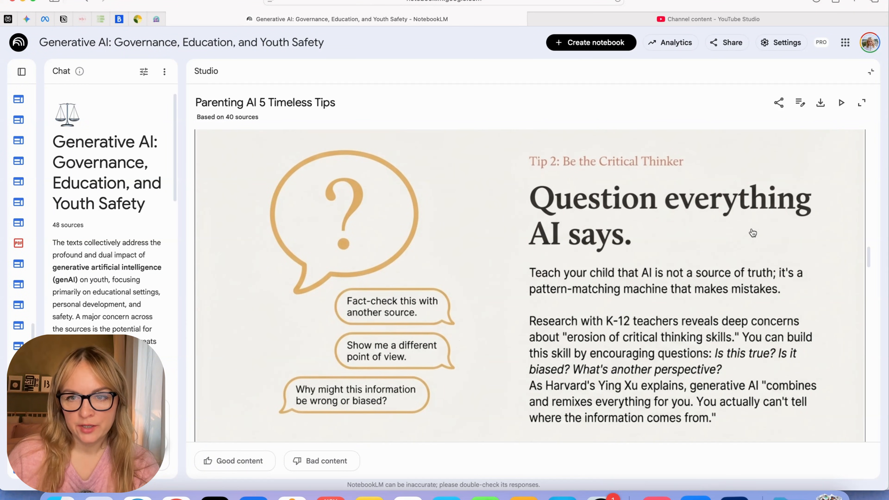
{"action": "mouse_move", "coordinate": [722, 305]}
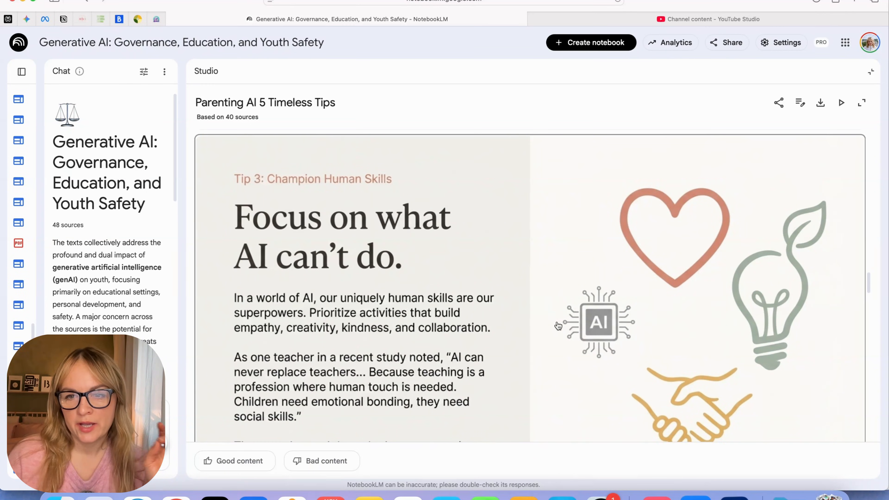
{"action": "scroll", "scroll_direction": "down", "scroll_amount": 3}
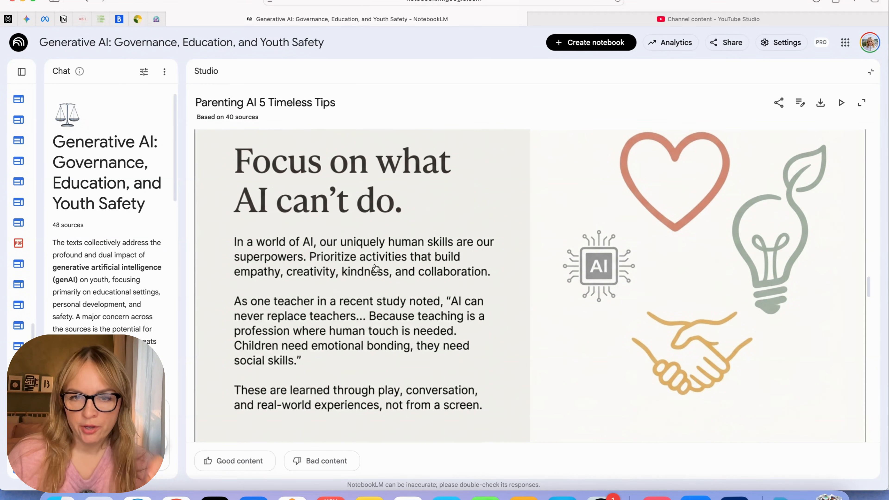
{"action": "scroll", "scroll_direction": "down", "scroll_amount": 3}
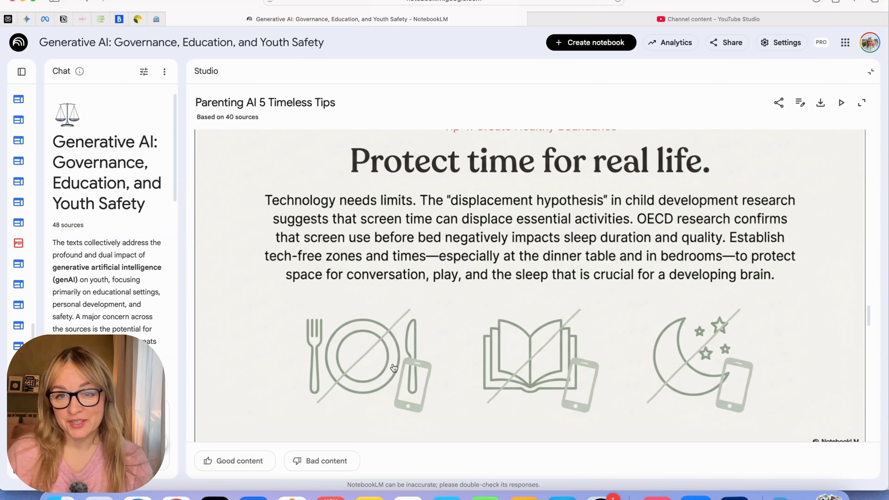
{"action": "scroll", "scroll_direction": "down", "scroll_amount": 3}
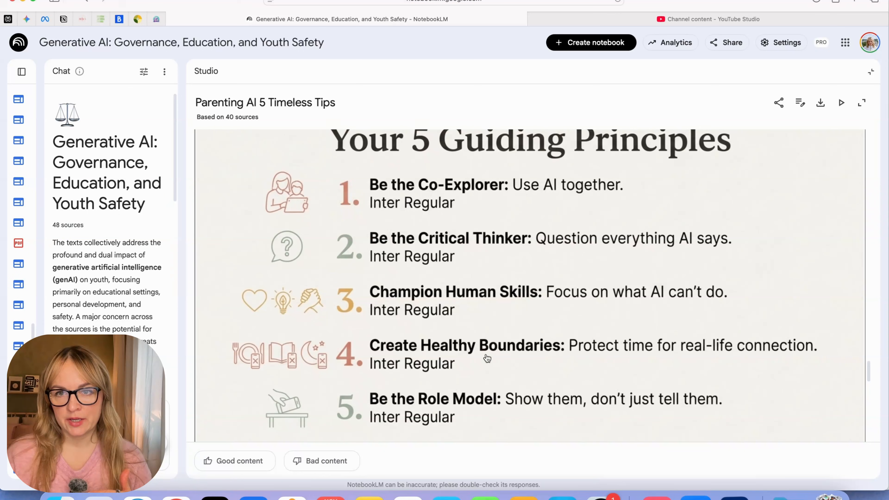
{"action": "scroll", "scroll_direction": "down", "scroll_amount": 3}
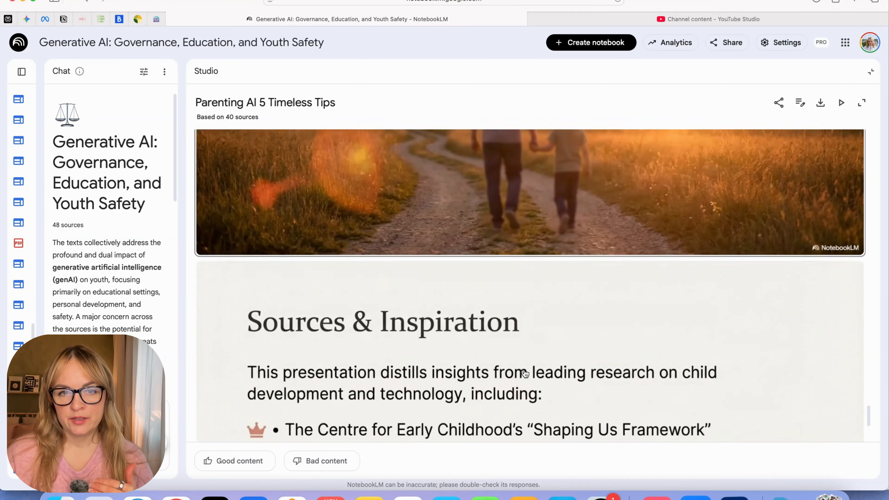
{"action": "scroll", "scroll_direction": "down", "scroll_amount": 3}
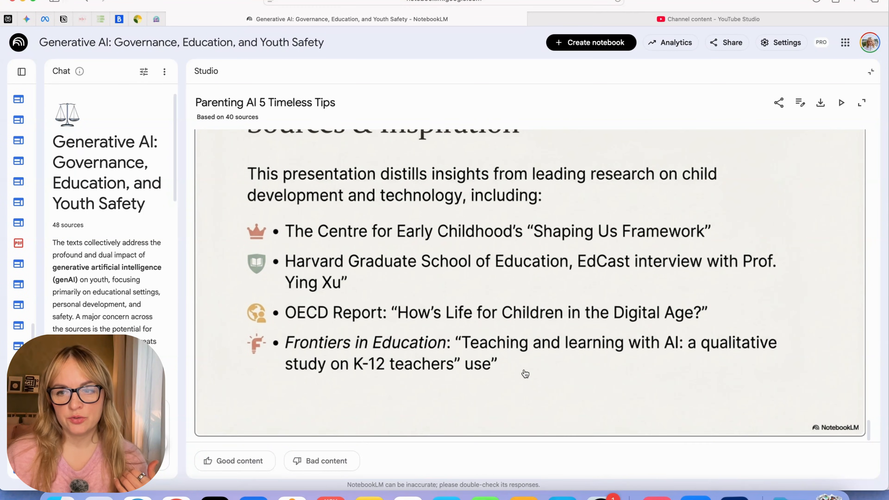
{"action": "scroll", "scroll_direction": "down", "scroll_amount": 3}
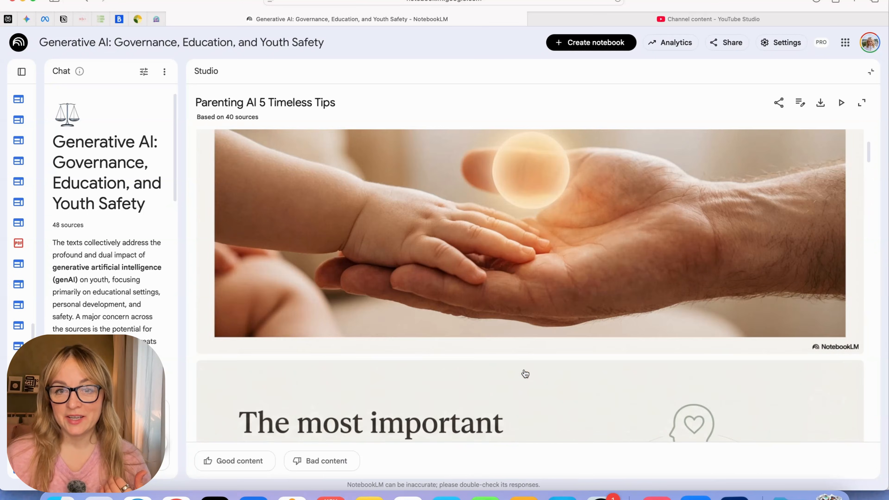
{"action": "scroll", "scroll_direction": "down", "scroll_amount": 3}
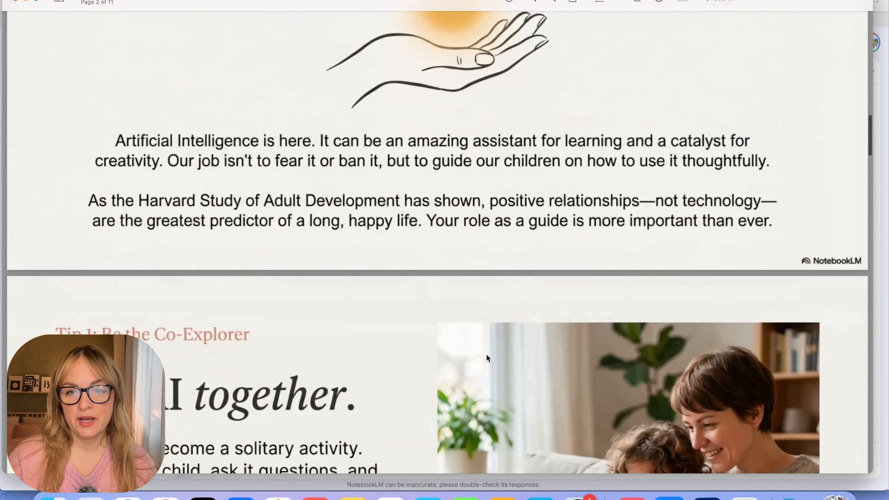
Scroll through the pages of the downloaded 11-page slide deck PDF in Preview.
{"action": "scroll", "scroll_direction": "down", "scroll_amount": 3}
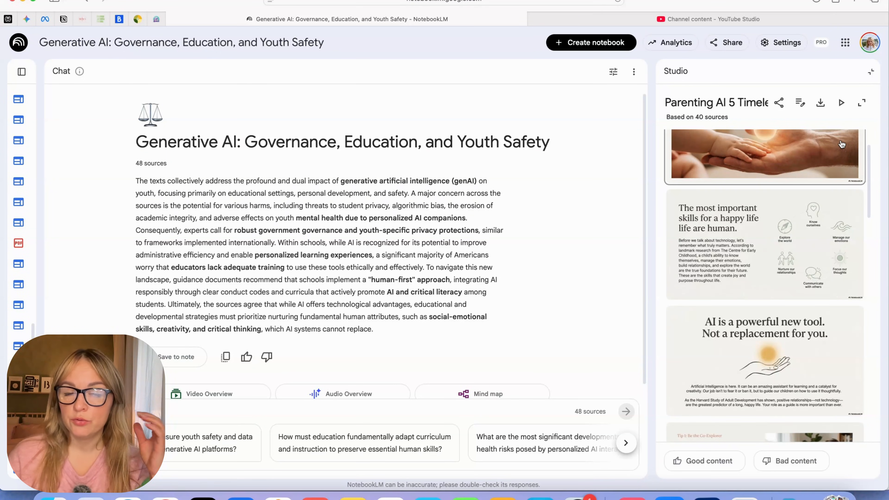
{"action": "scroll", "scroll_direction": "down", "scroll_amount": 3}
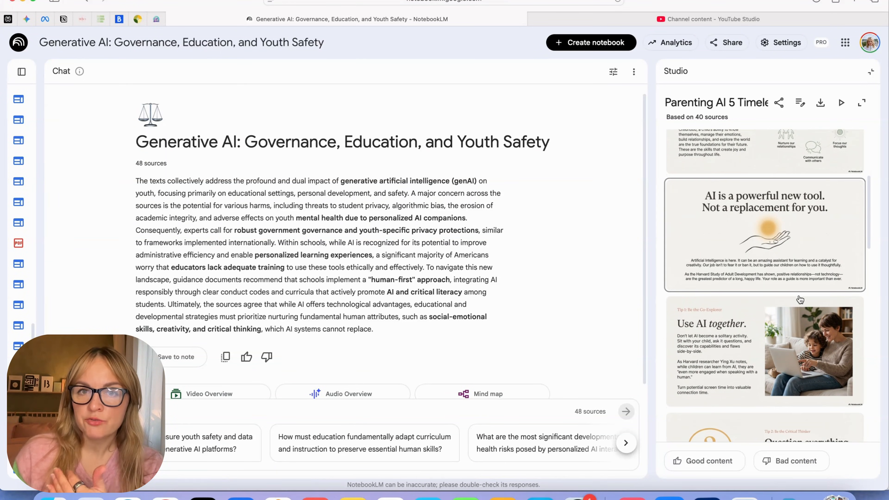
{"action": "scroll", "scroll_direction": "down", "scroll_amount": 3}
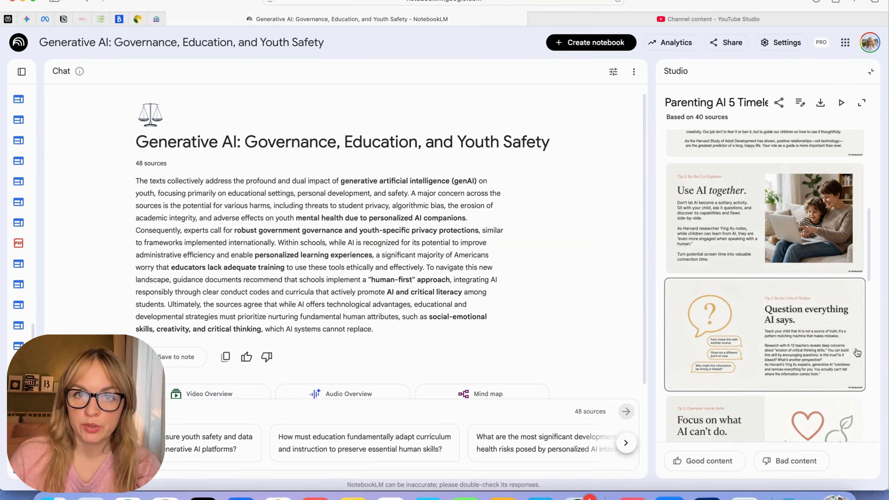
{"action": "scroll", "scroll_direction": "down", "scroll_amount": 3}
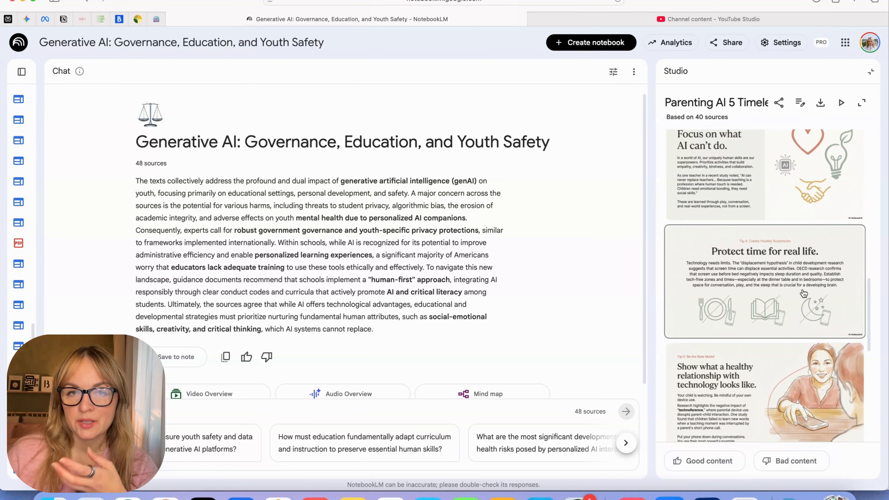
{"action": "mouse_move", "coordinate": [846, 289]}
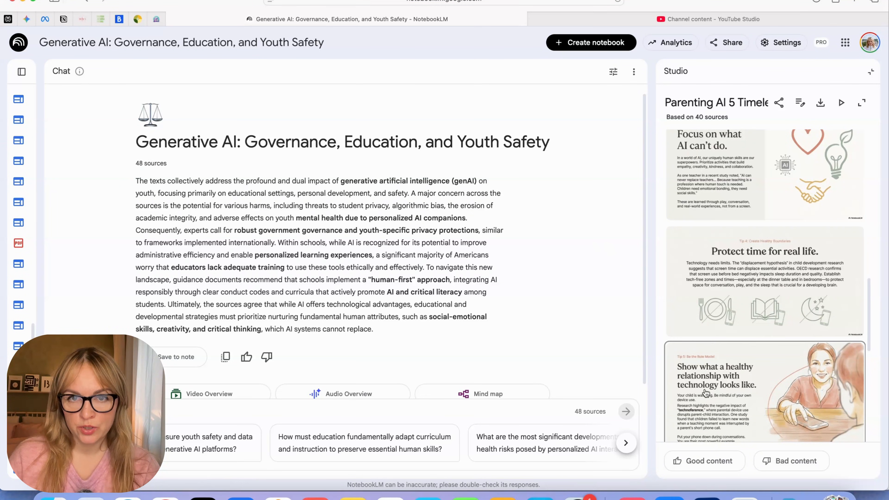
{"action": "scroll", "scroll_direction": "down", "scroll_amount": 3}
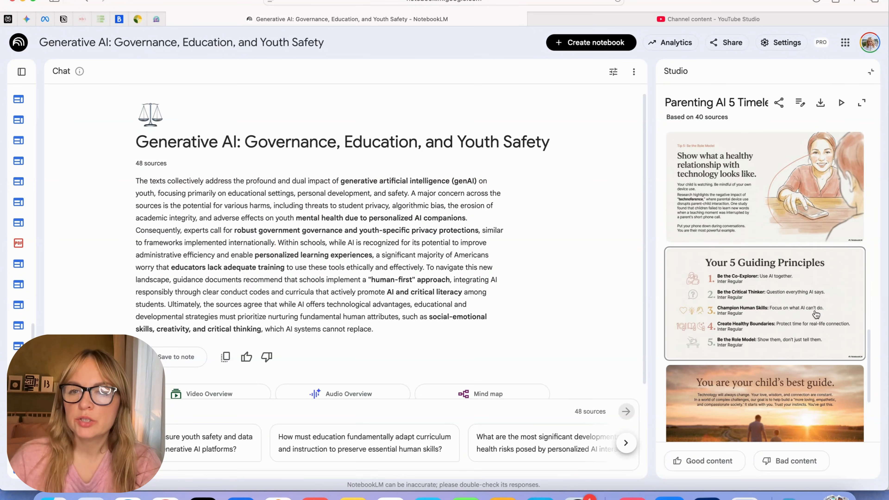
{"action": "scroll", "scroll_direction": "up", "scroll_amount": 3}
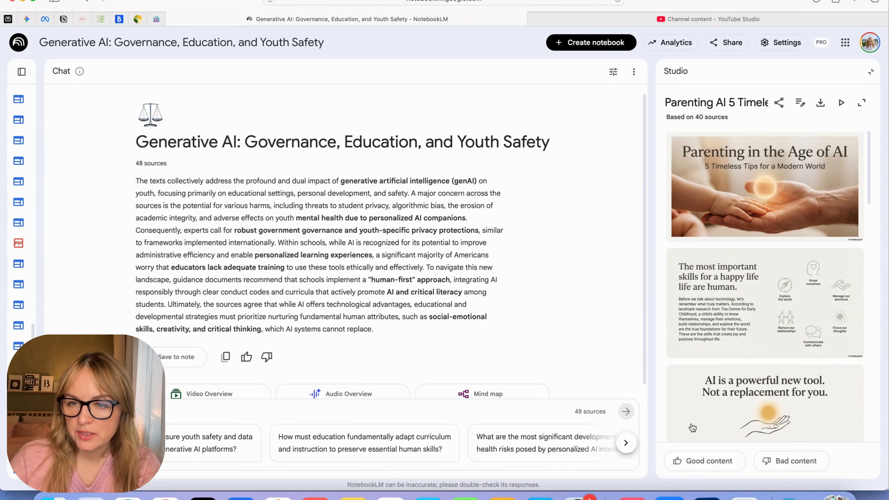
{"action": "scroll", "scroll_direction": "down", "scroll_amount": 3}
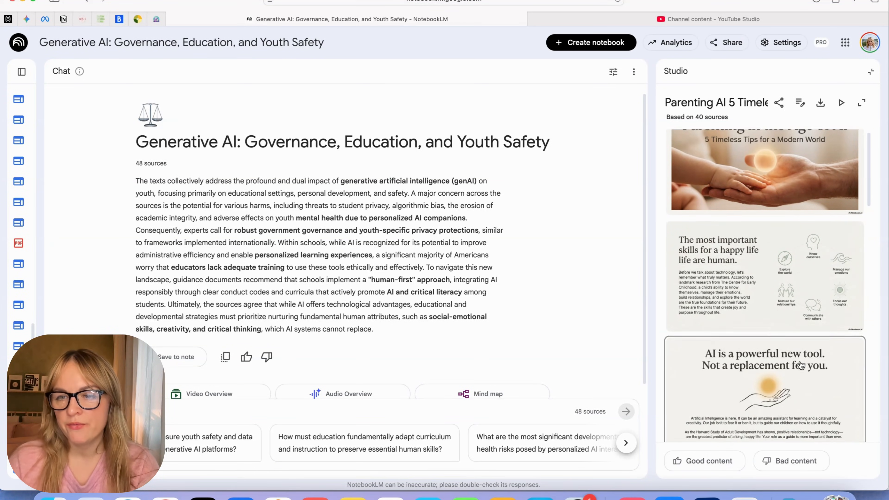
{"action": "scroll", "scroll_direction": "down", "scroll_amount": 3}
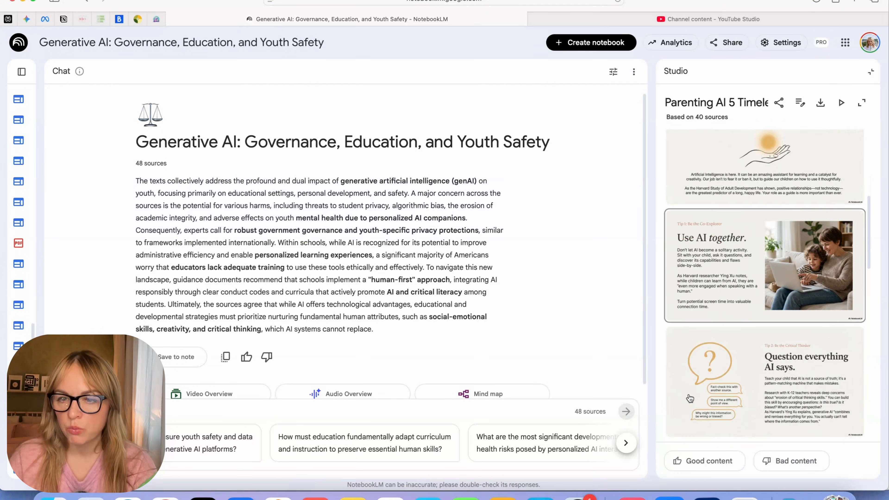
{"action": "scroll", "scroll_direction": "down", "scroll_amount": 3}
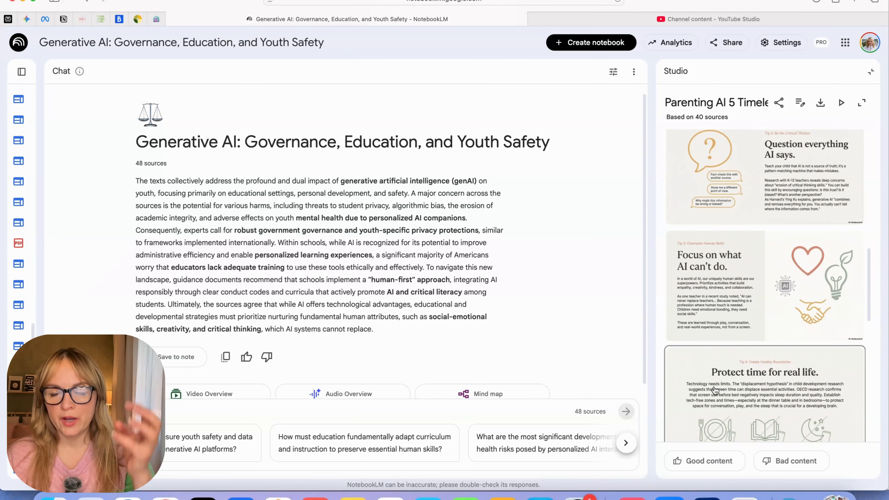
{"action": "mouse_move", "coordinate": [582, 253]}
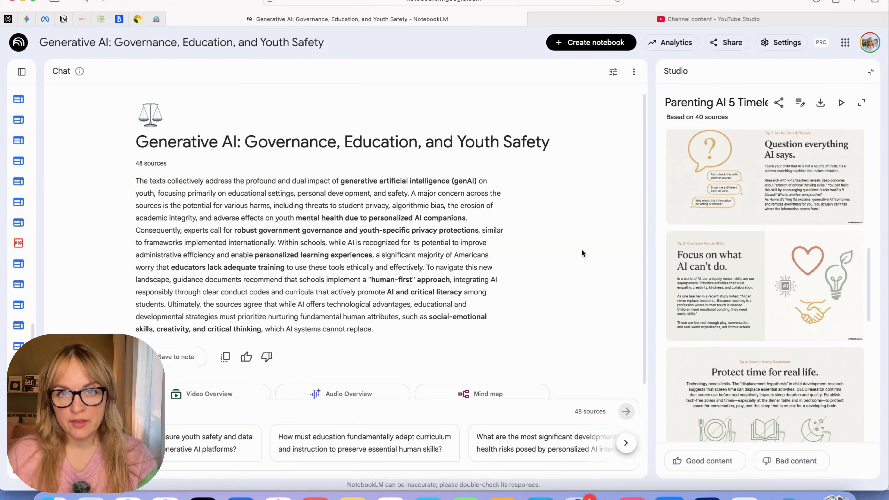
{"action": "mouse_move", "coordinate": [592, 270]}
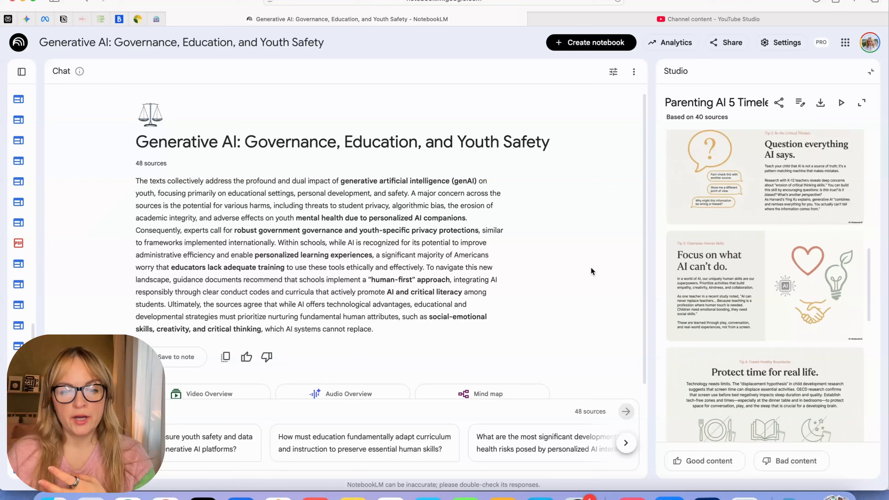
{"action": "mouse_move", "coordinate": [600, 271]}
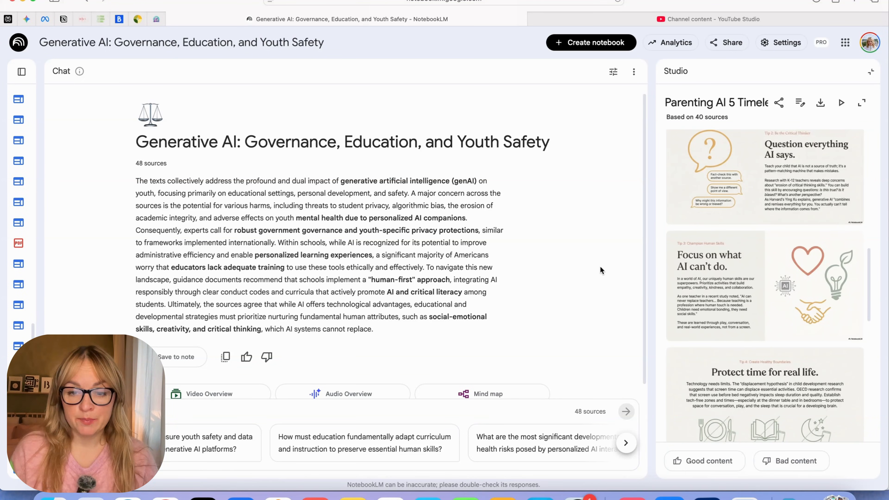